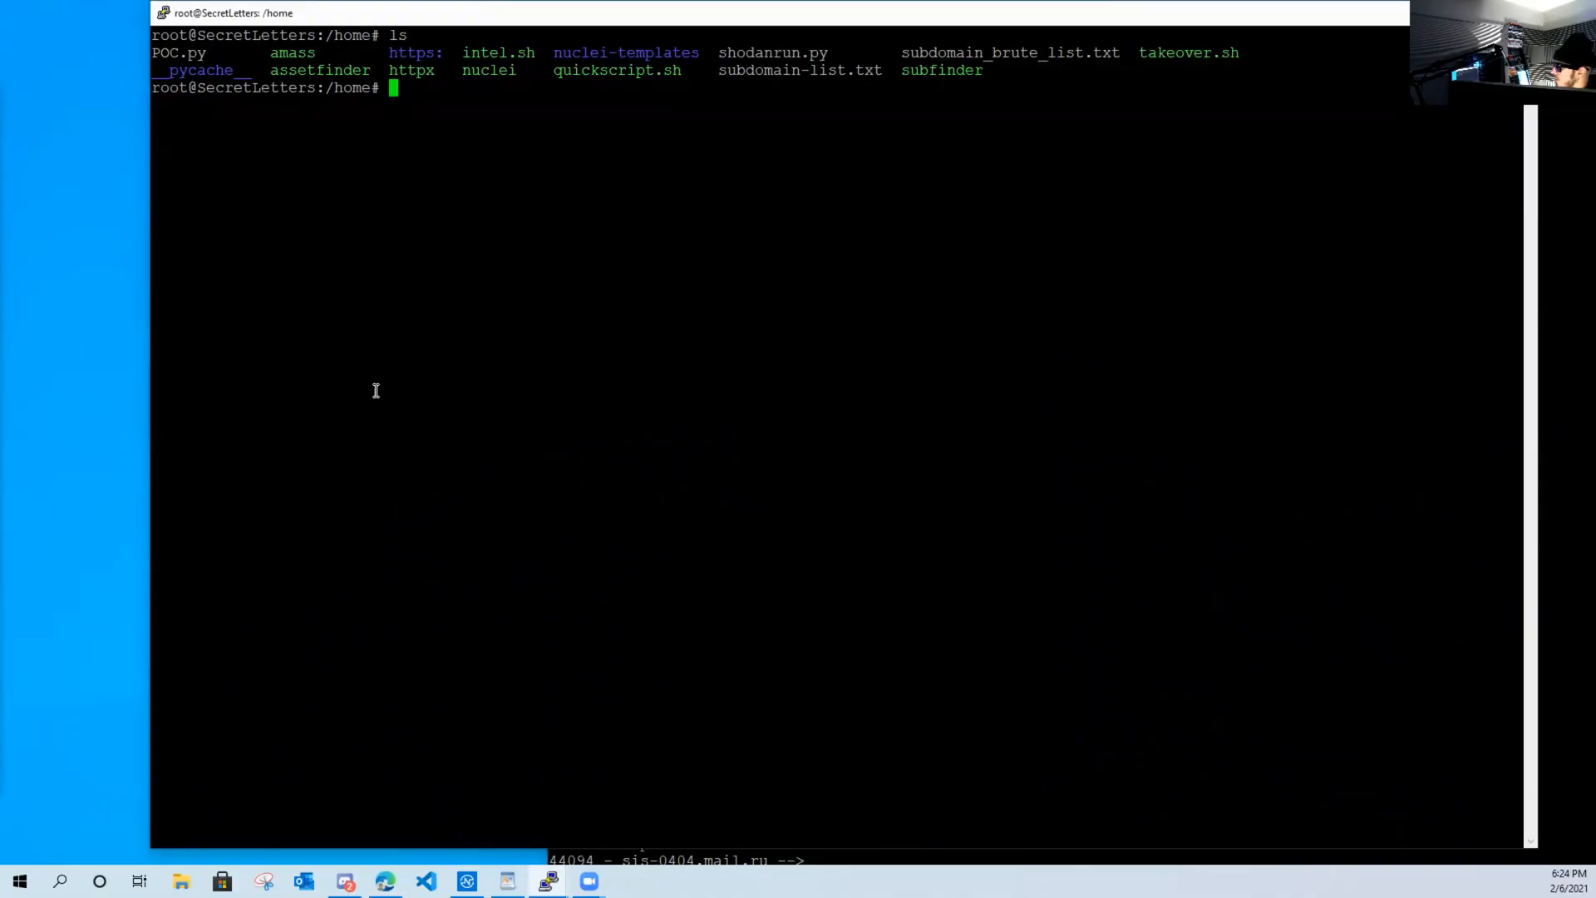
mouse_move(573, 245)
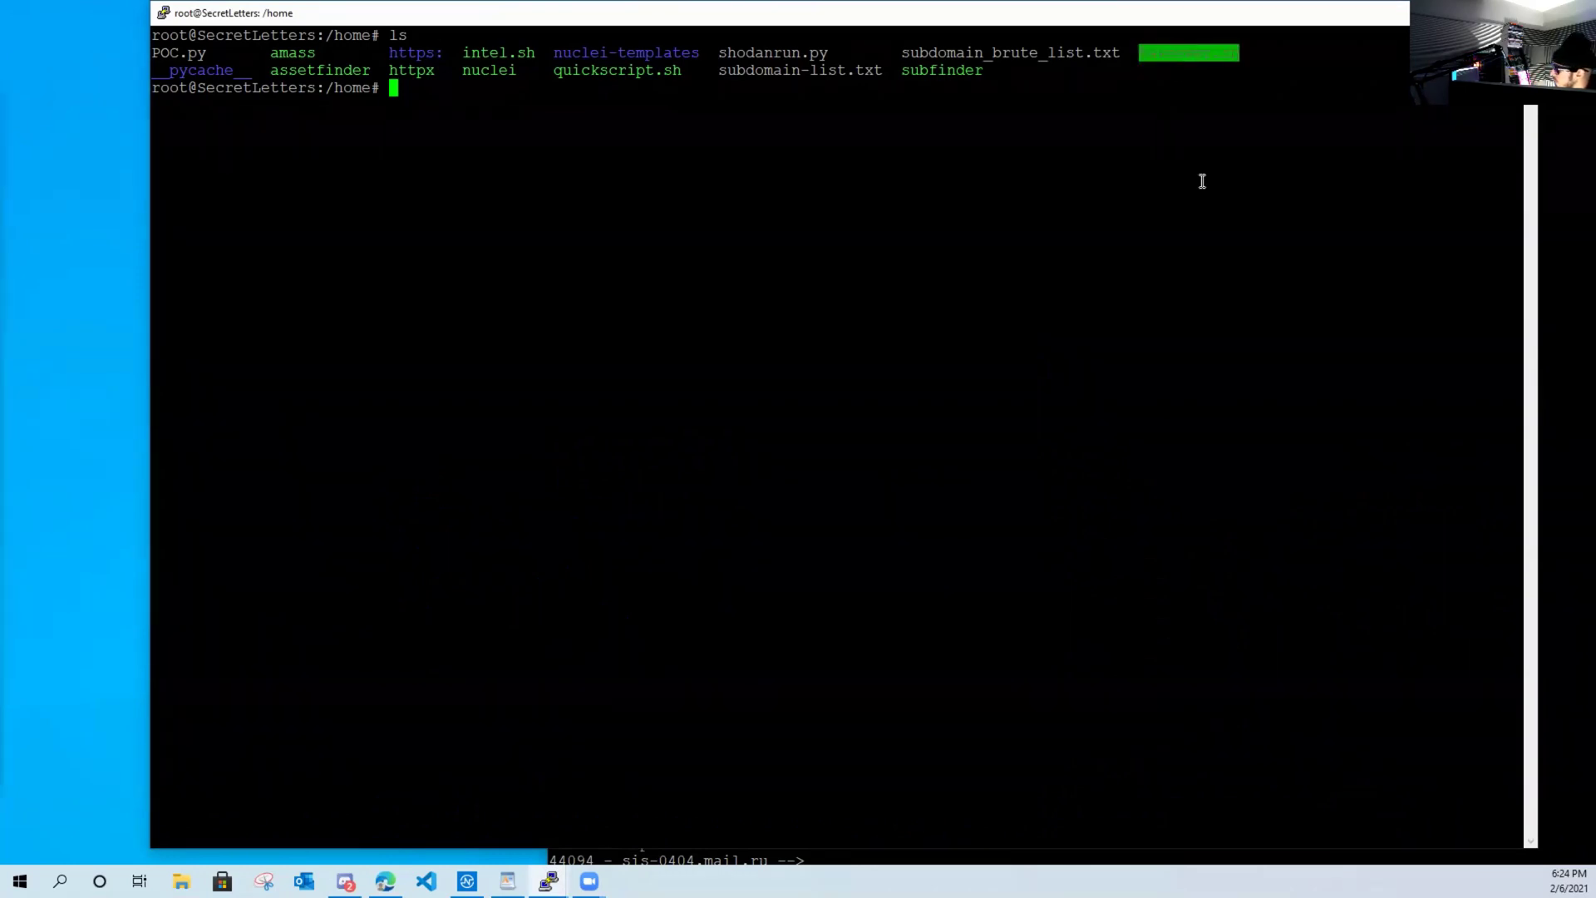
mouse_move(1069, 321)
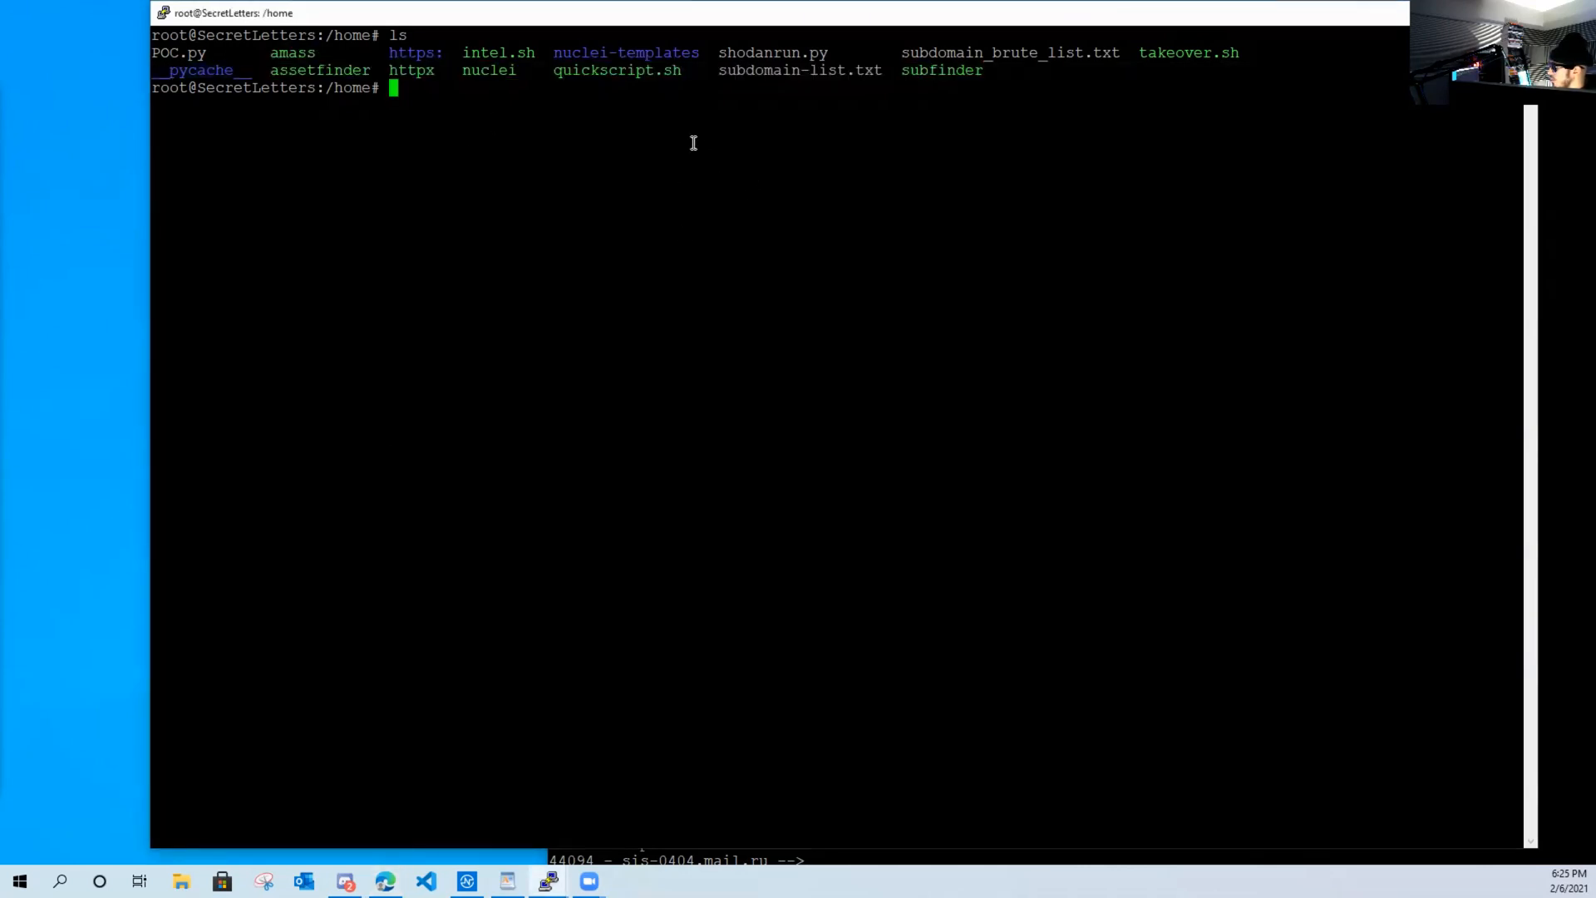
- Start a wc on subdomain_brute_list.txt, then switch to the takeover scan window
double_click(1011, 52)
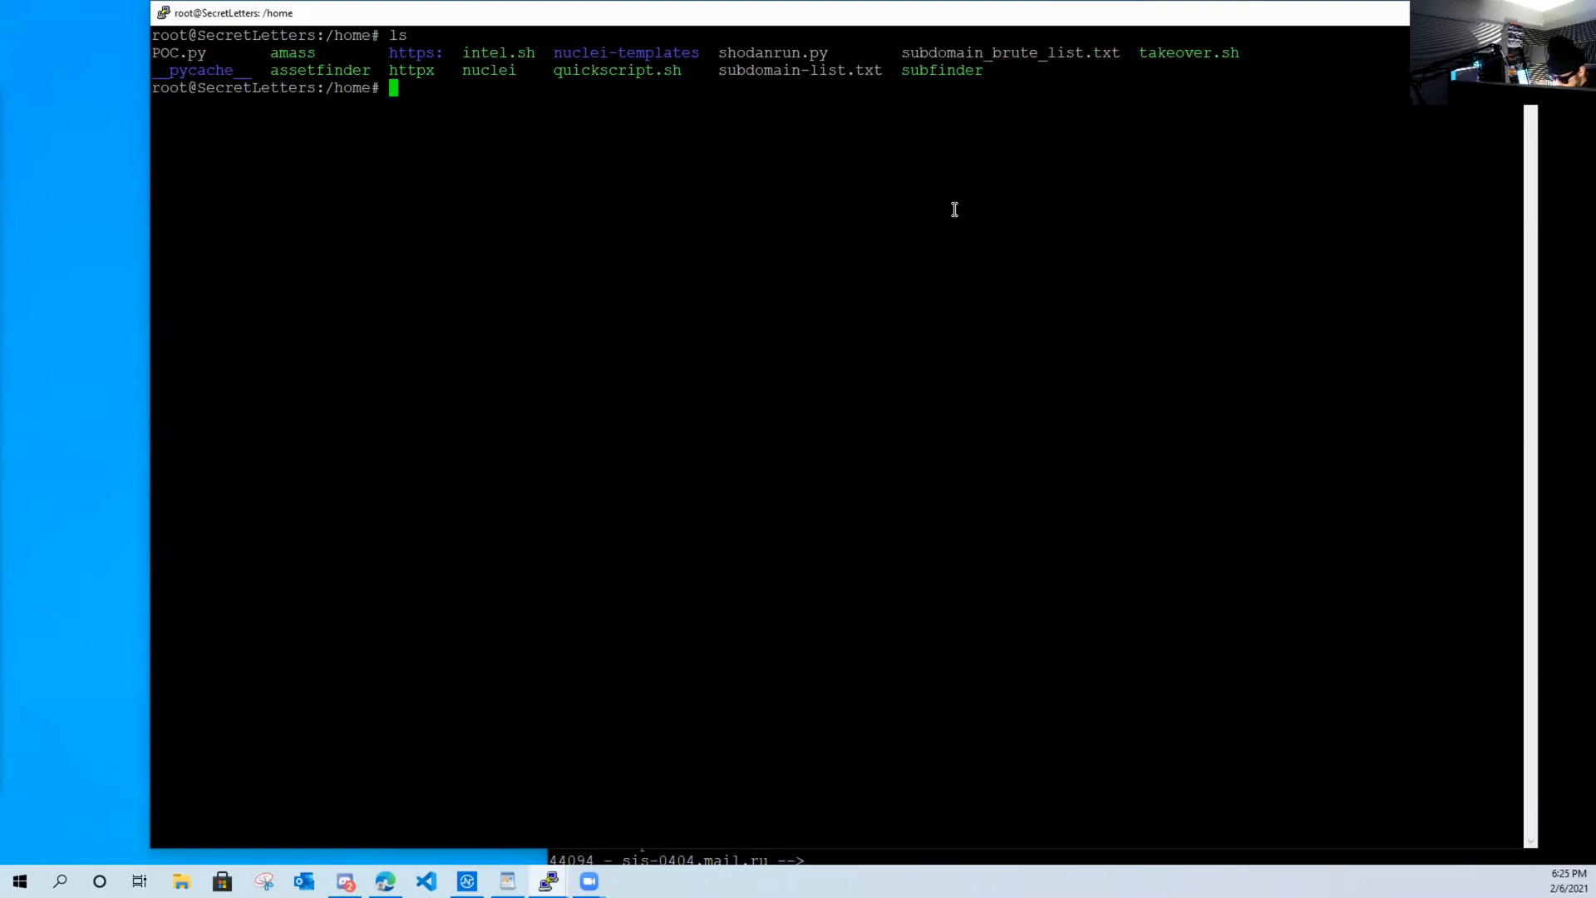
type("wc")
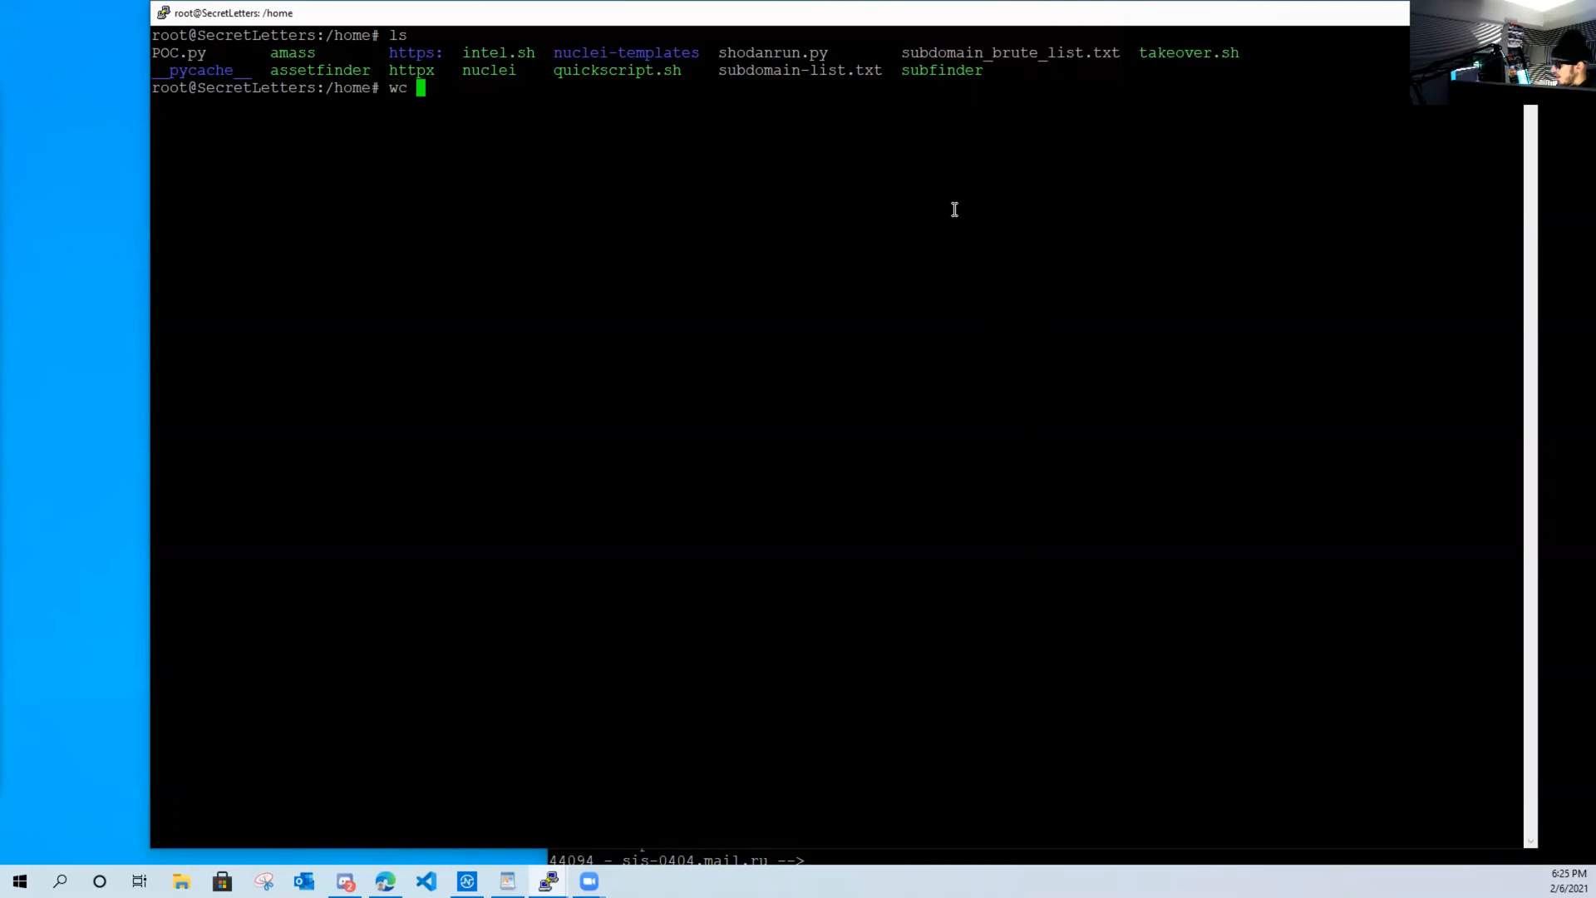
type("subdomain_b")
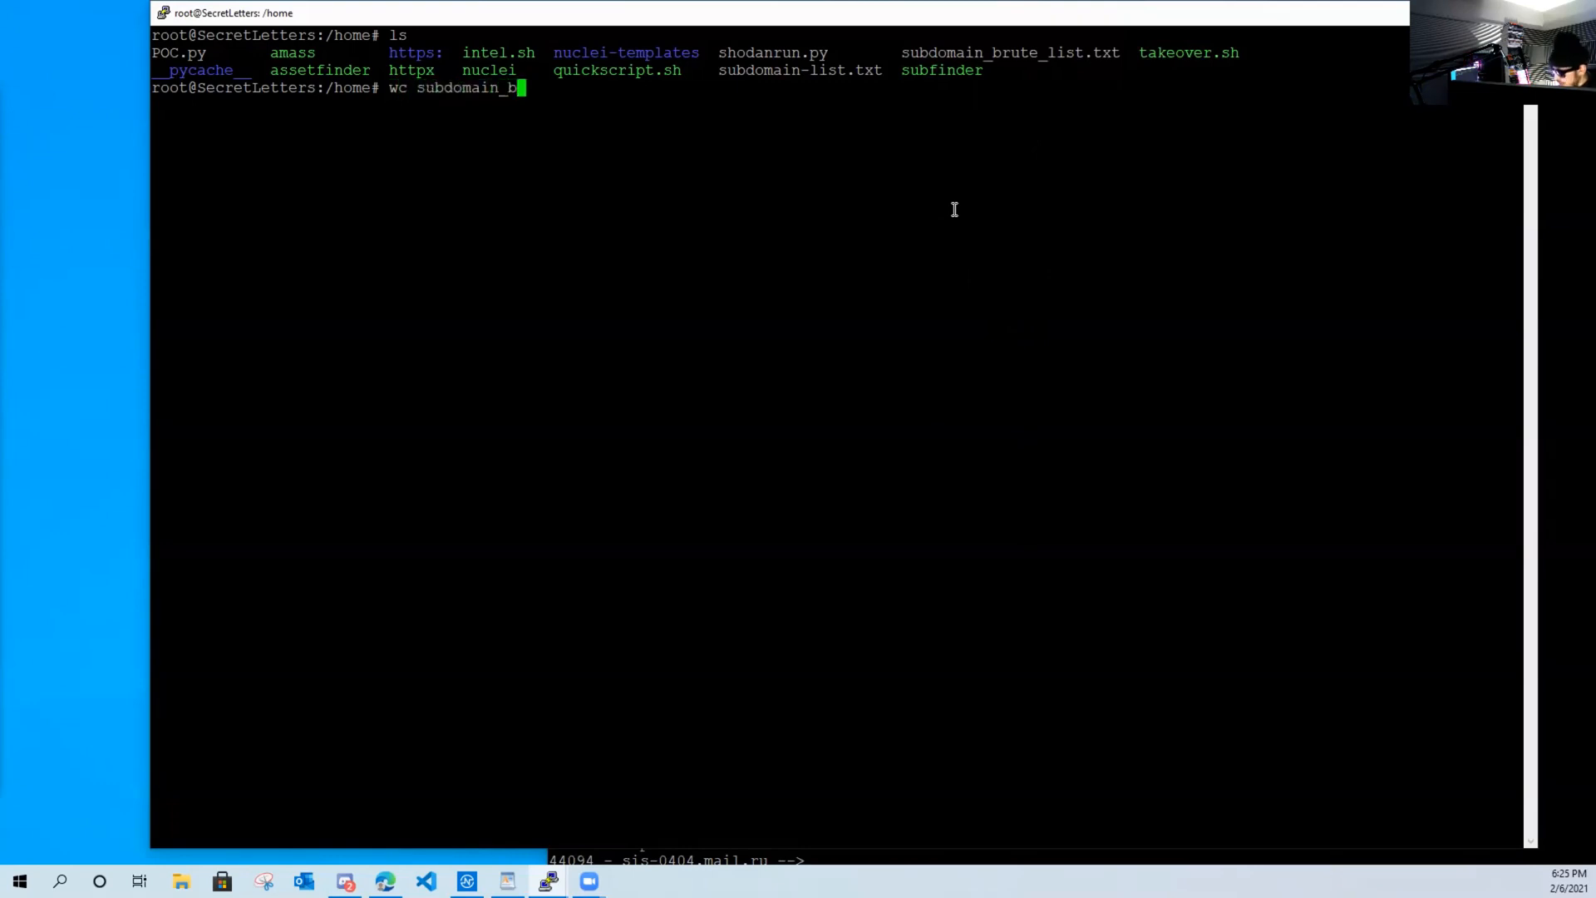
key("Return")
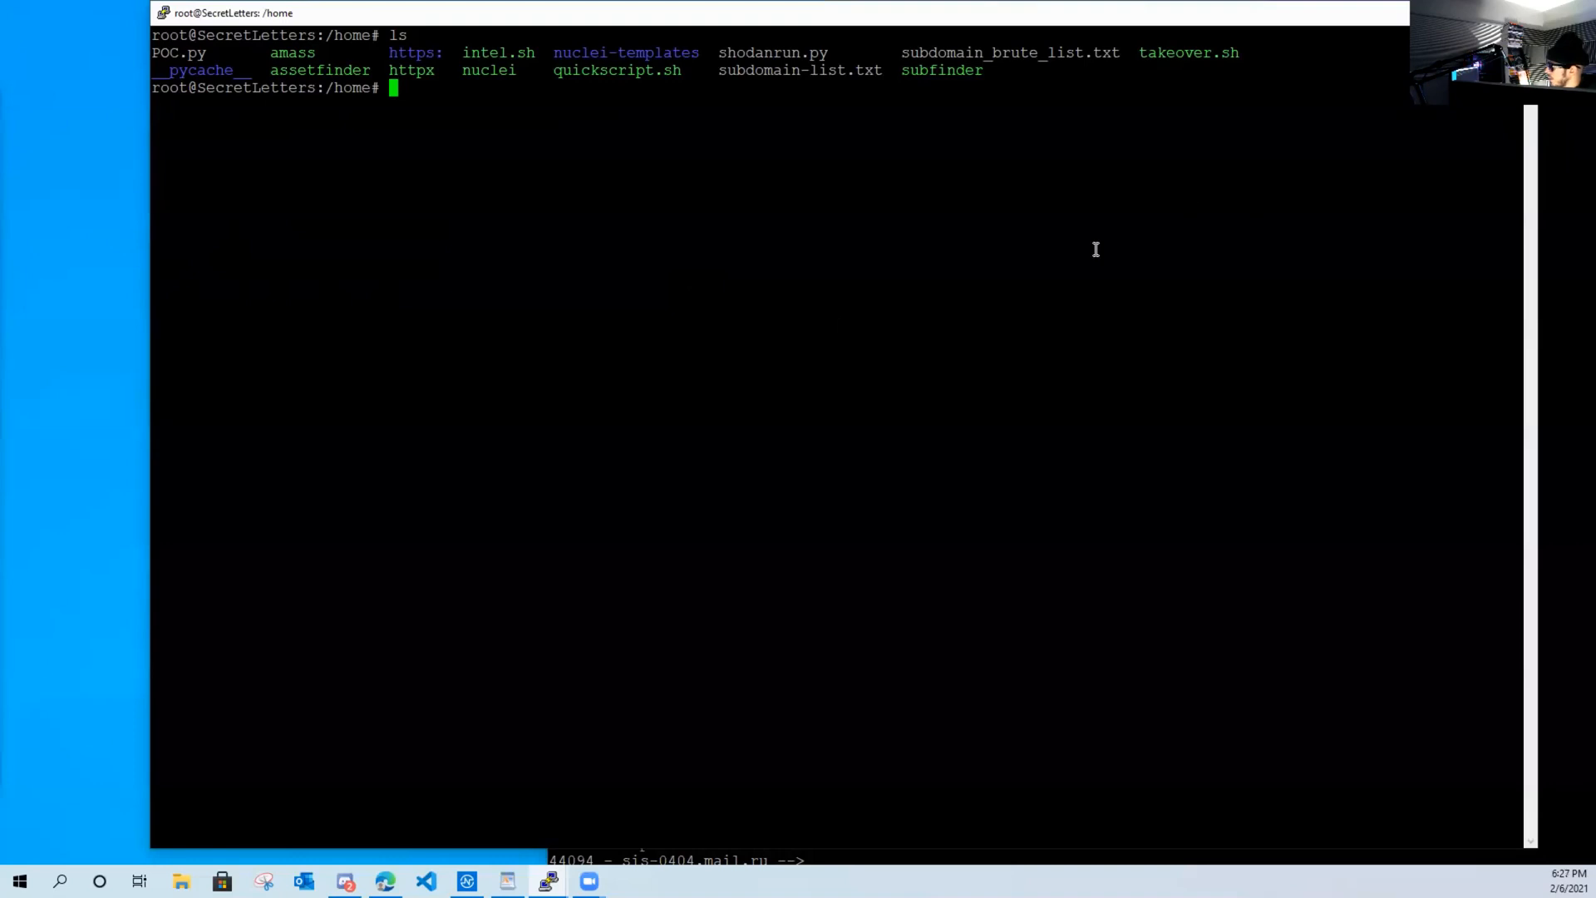
double_click(1189, 51)
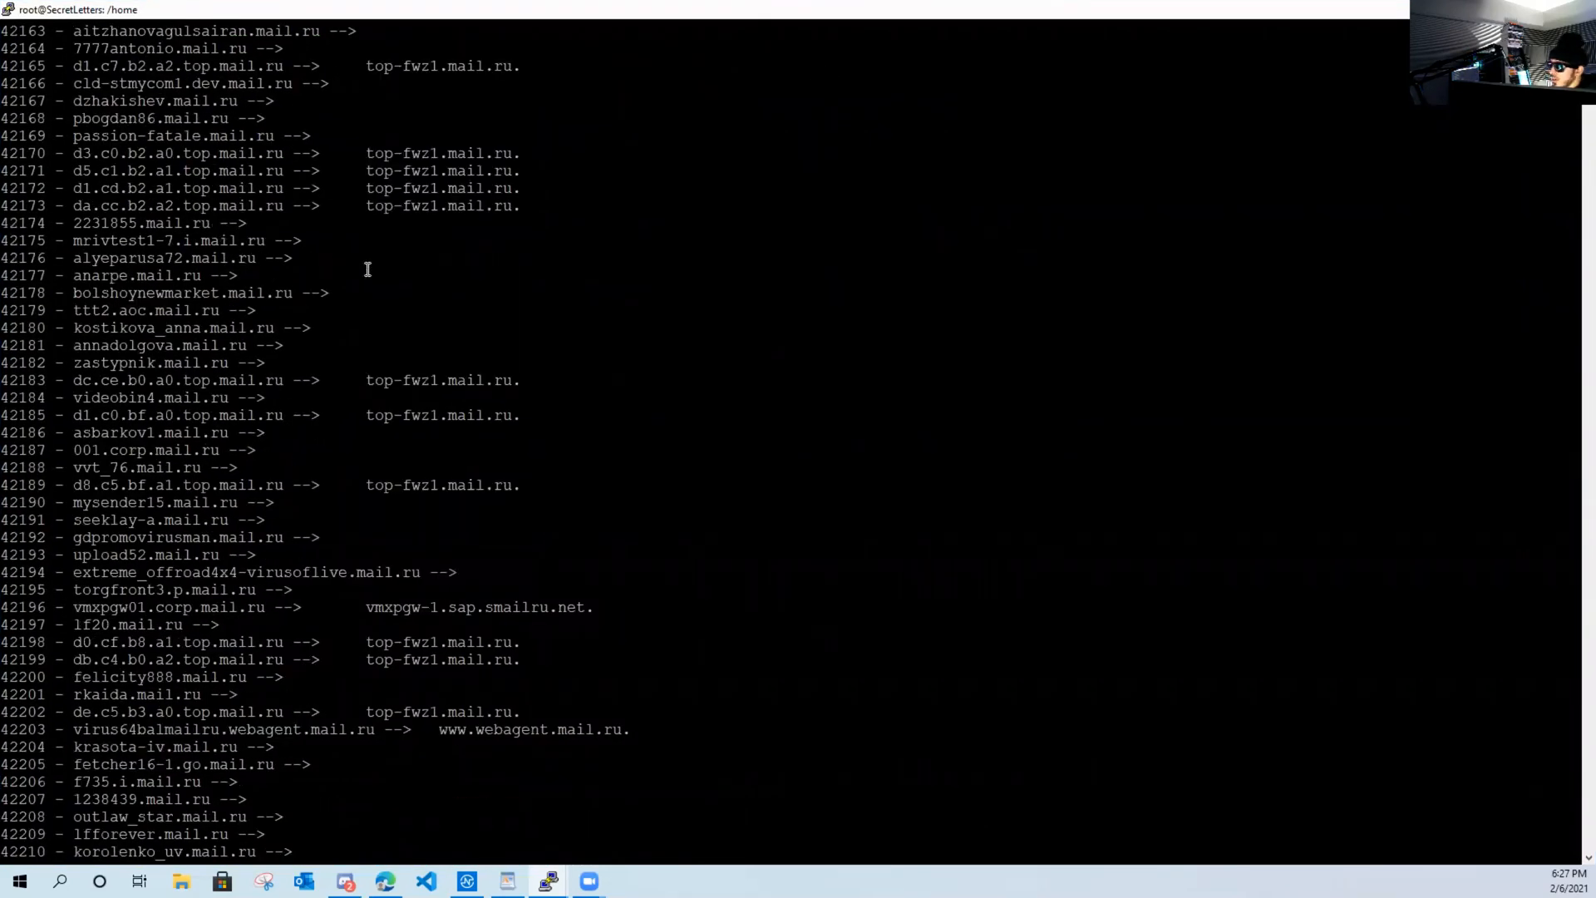
mouse_move(222, 198)
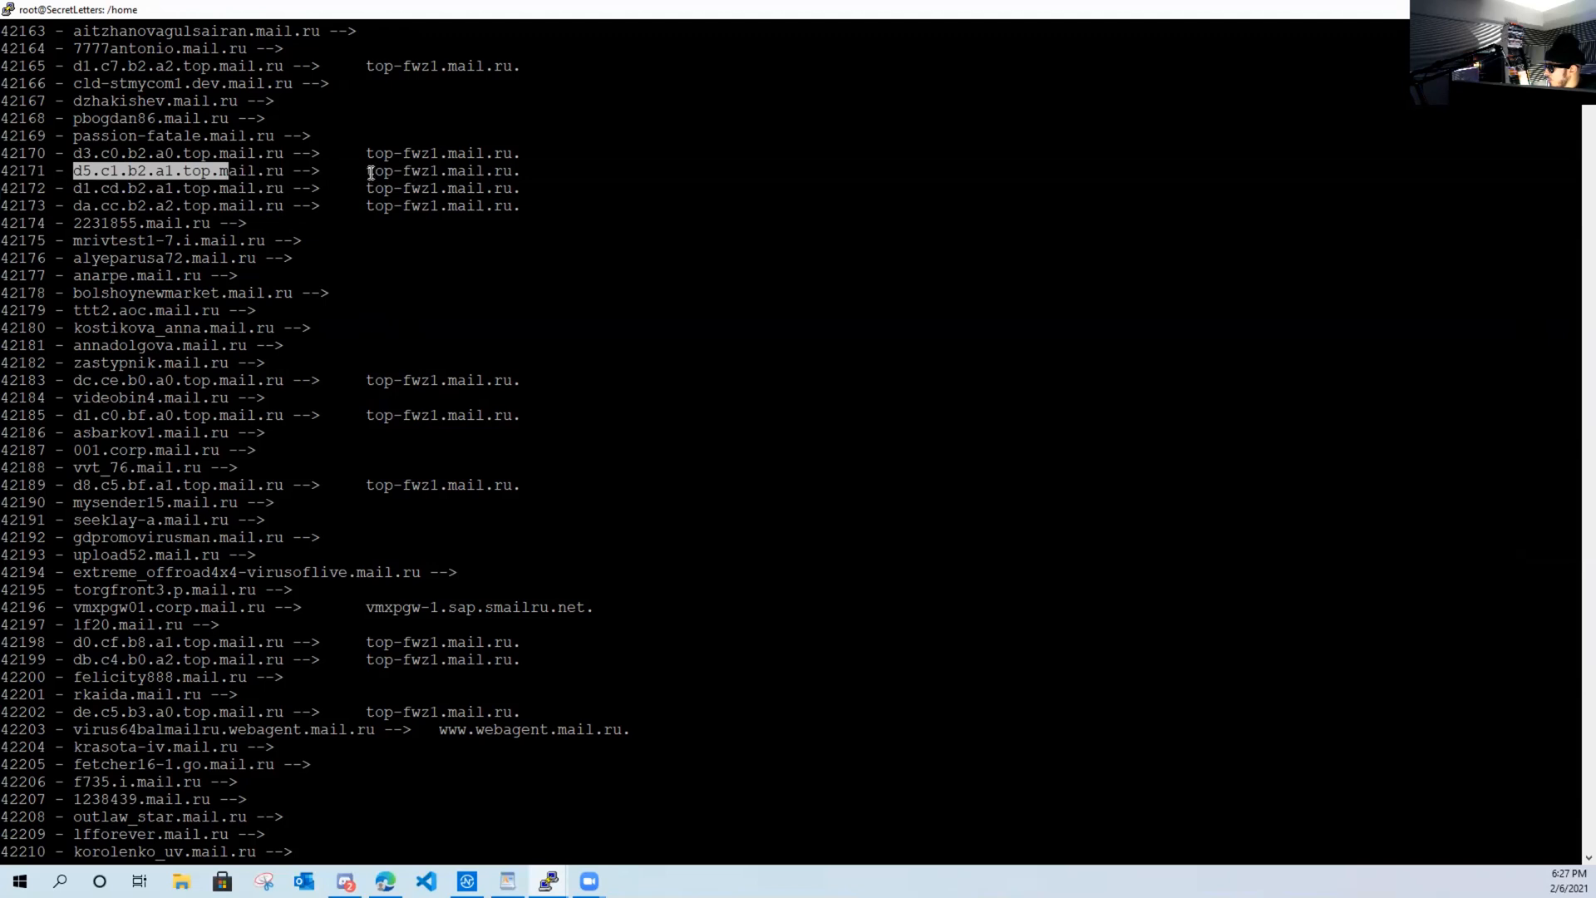
mouse_move(484, 319)
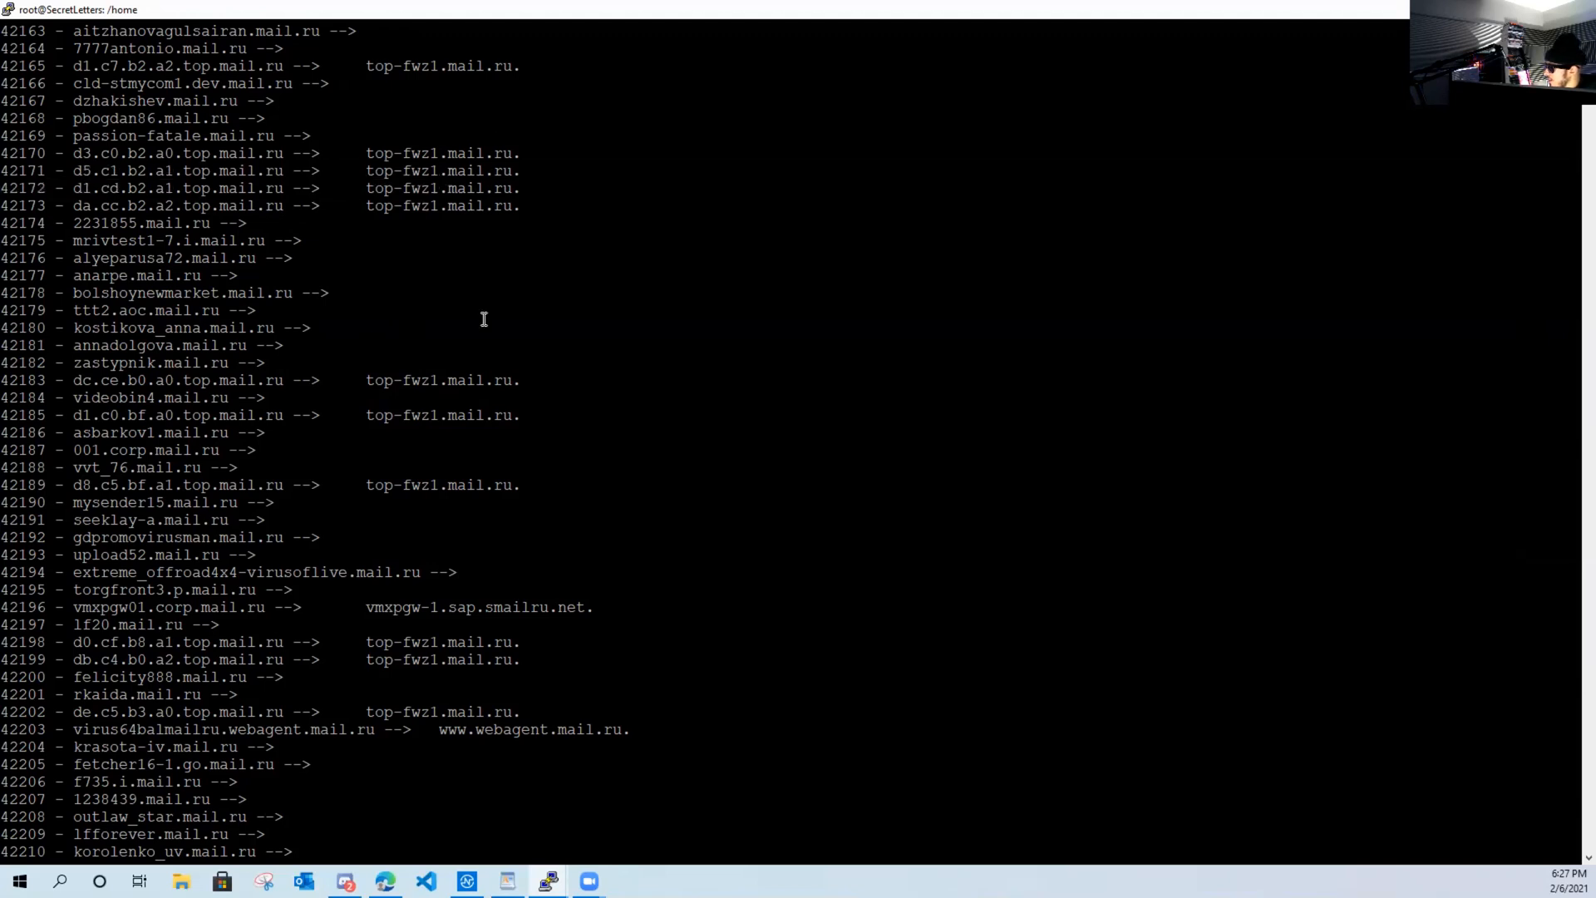
- Scroll the scan past entry 44,000 and select icqapi.mail.ru's CNAME target
scroll("down", 3)
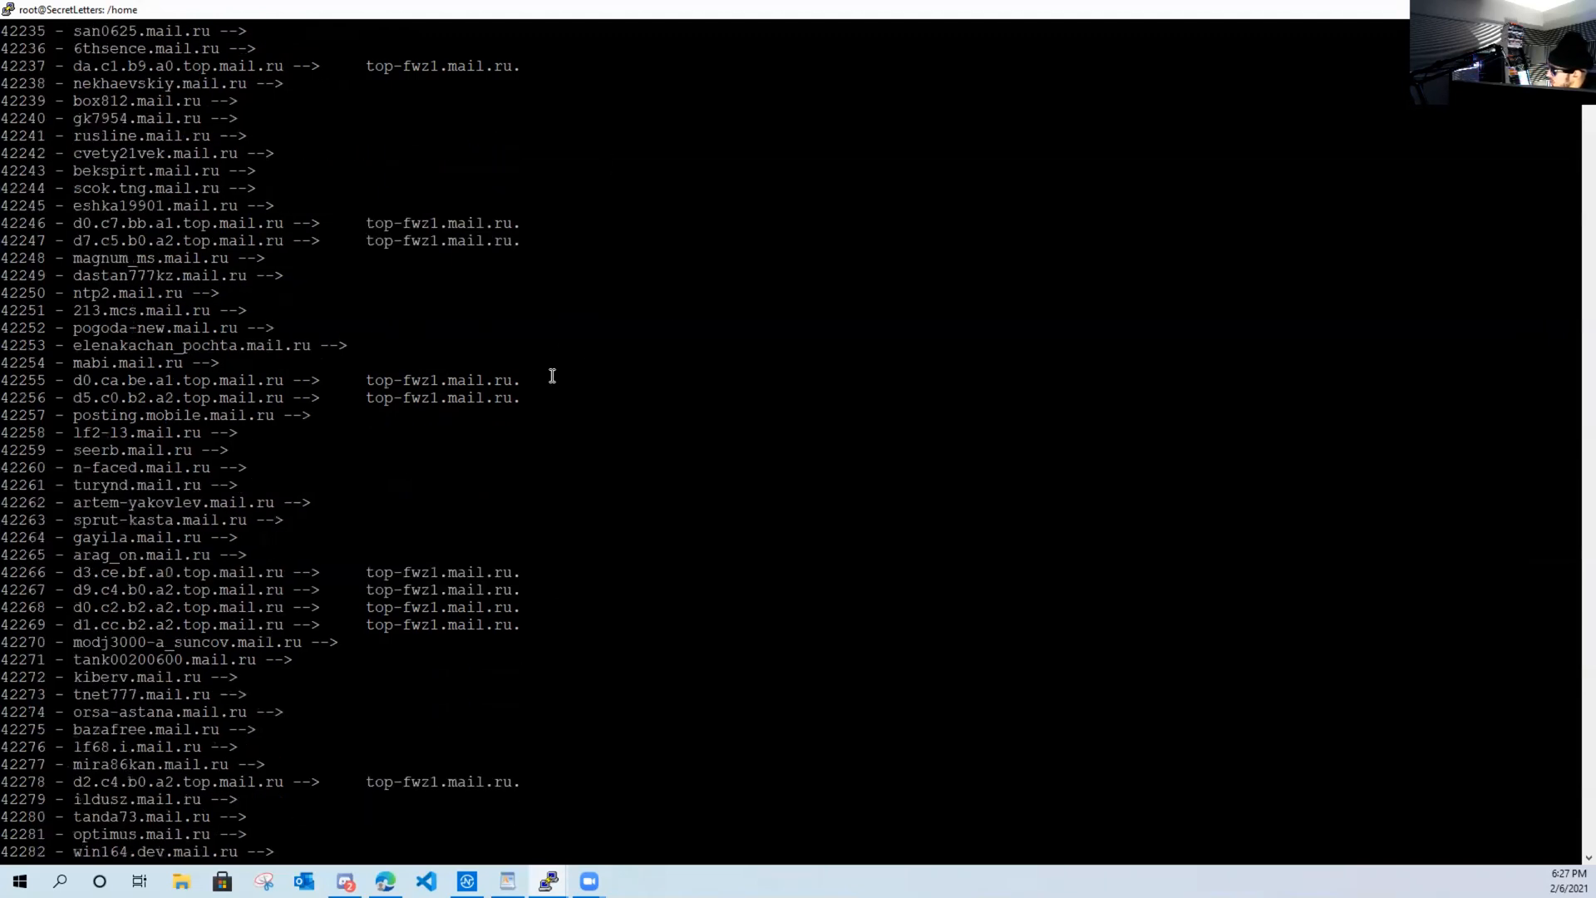
scroll("down", 3)
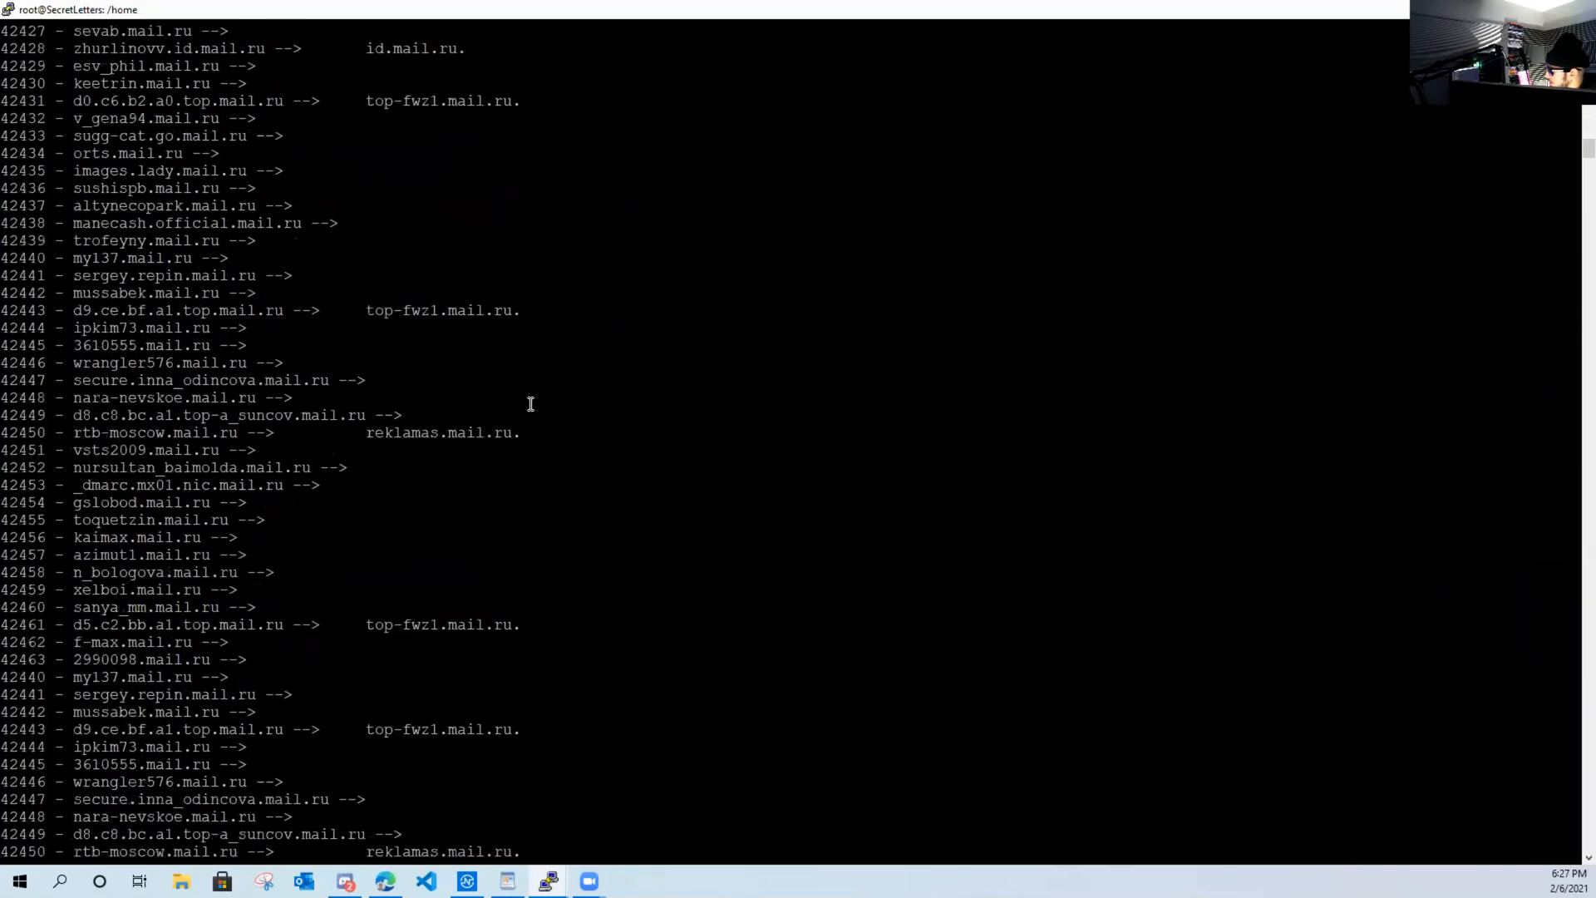
scroll("down", 3)
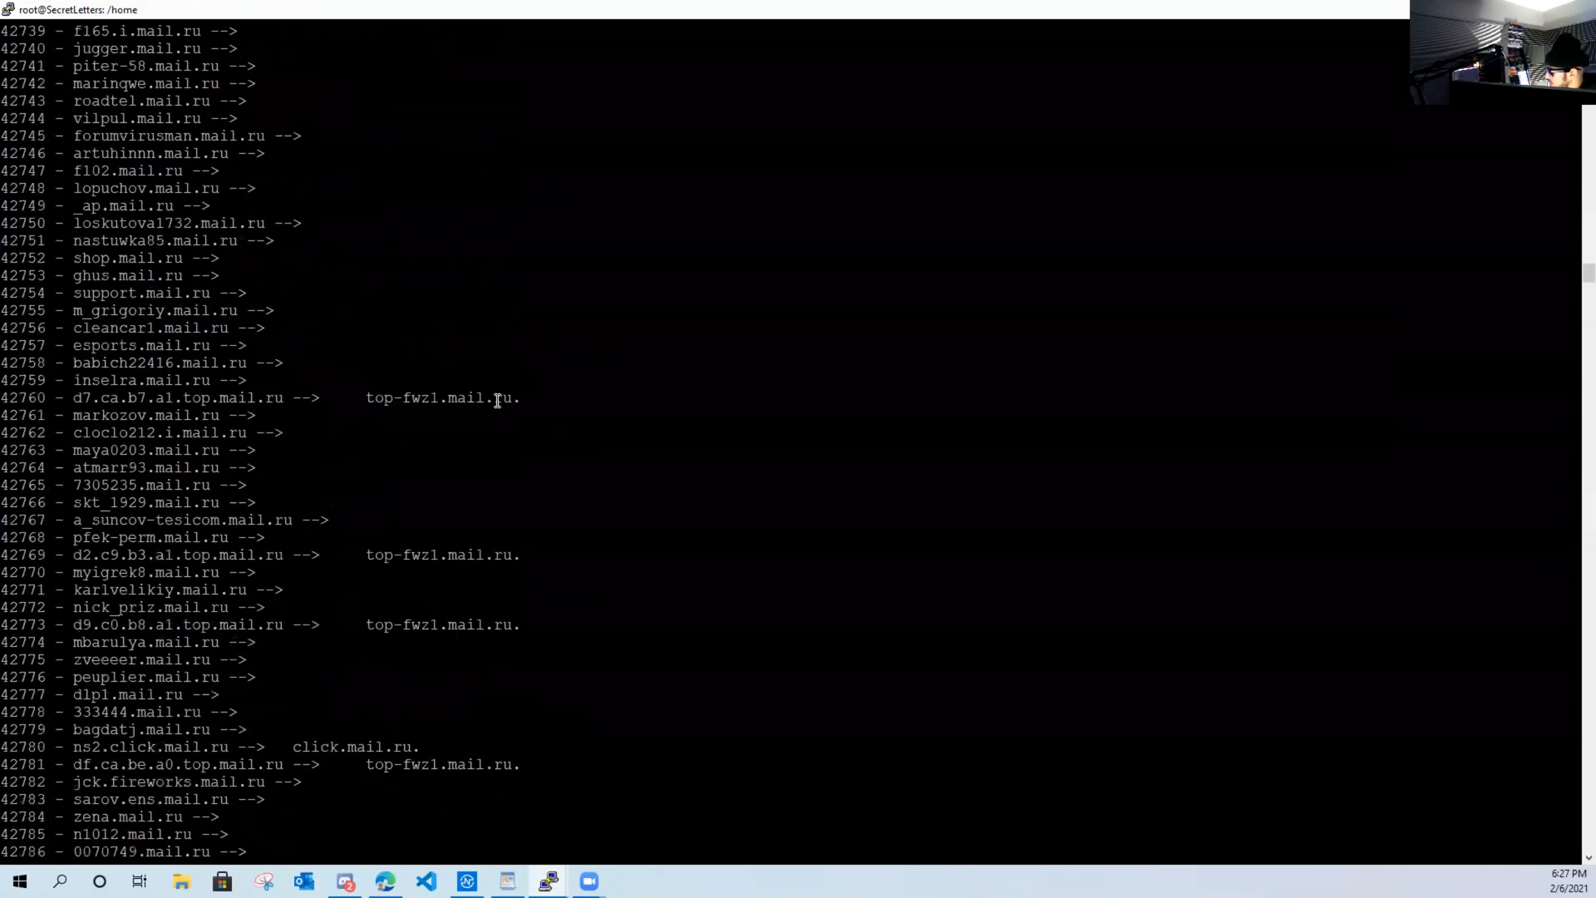
scroll("down", 3)
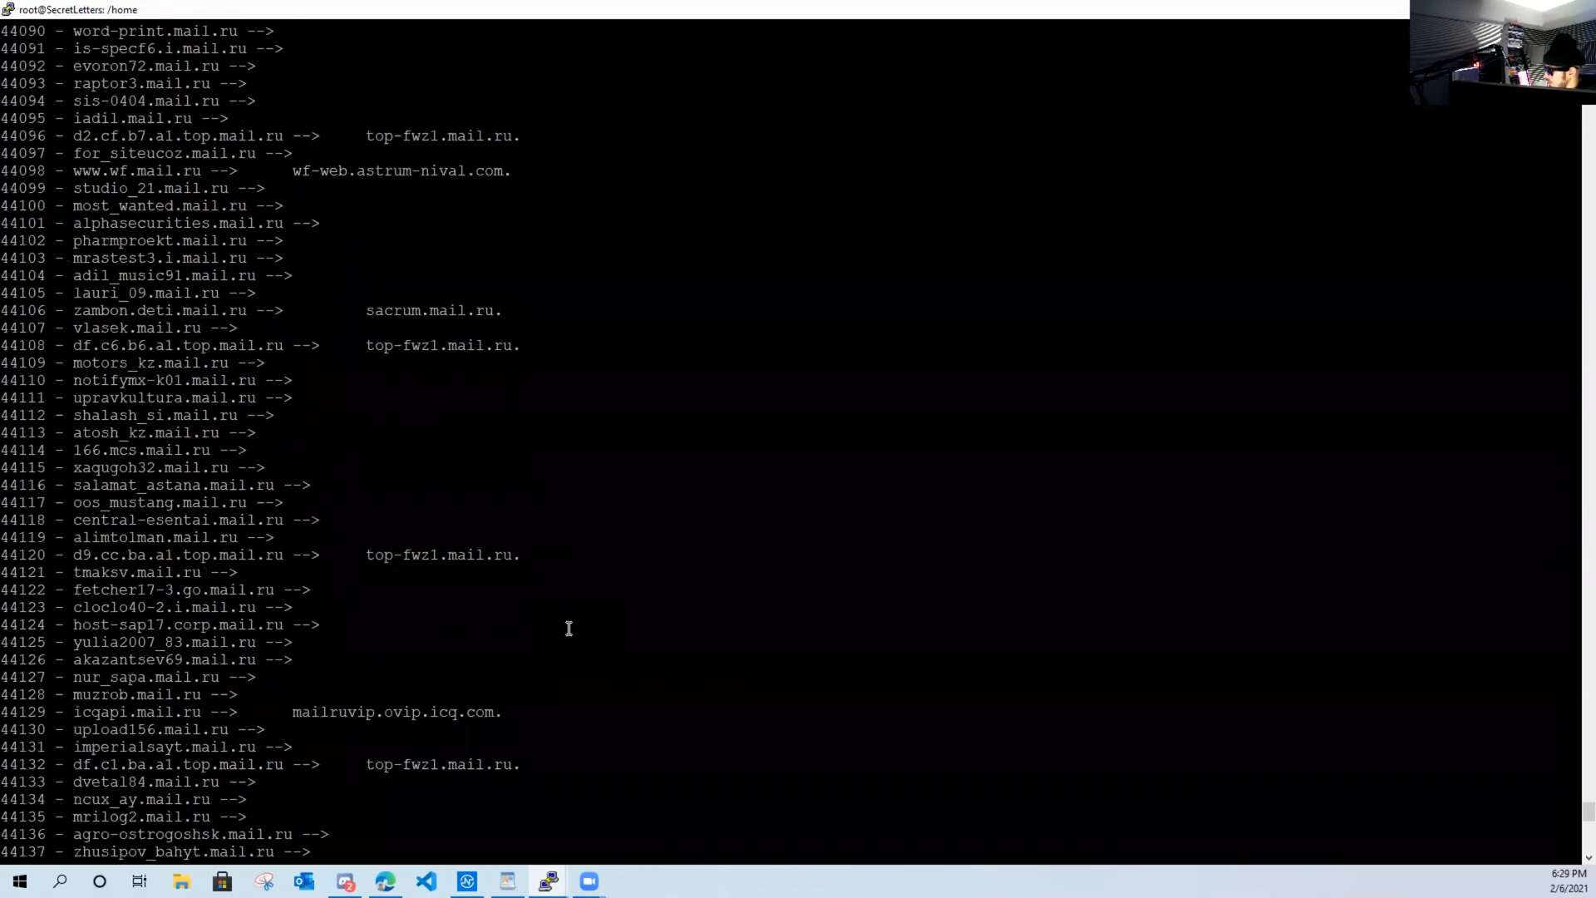
mouse_move(290, 711)
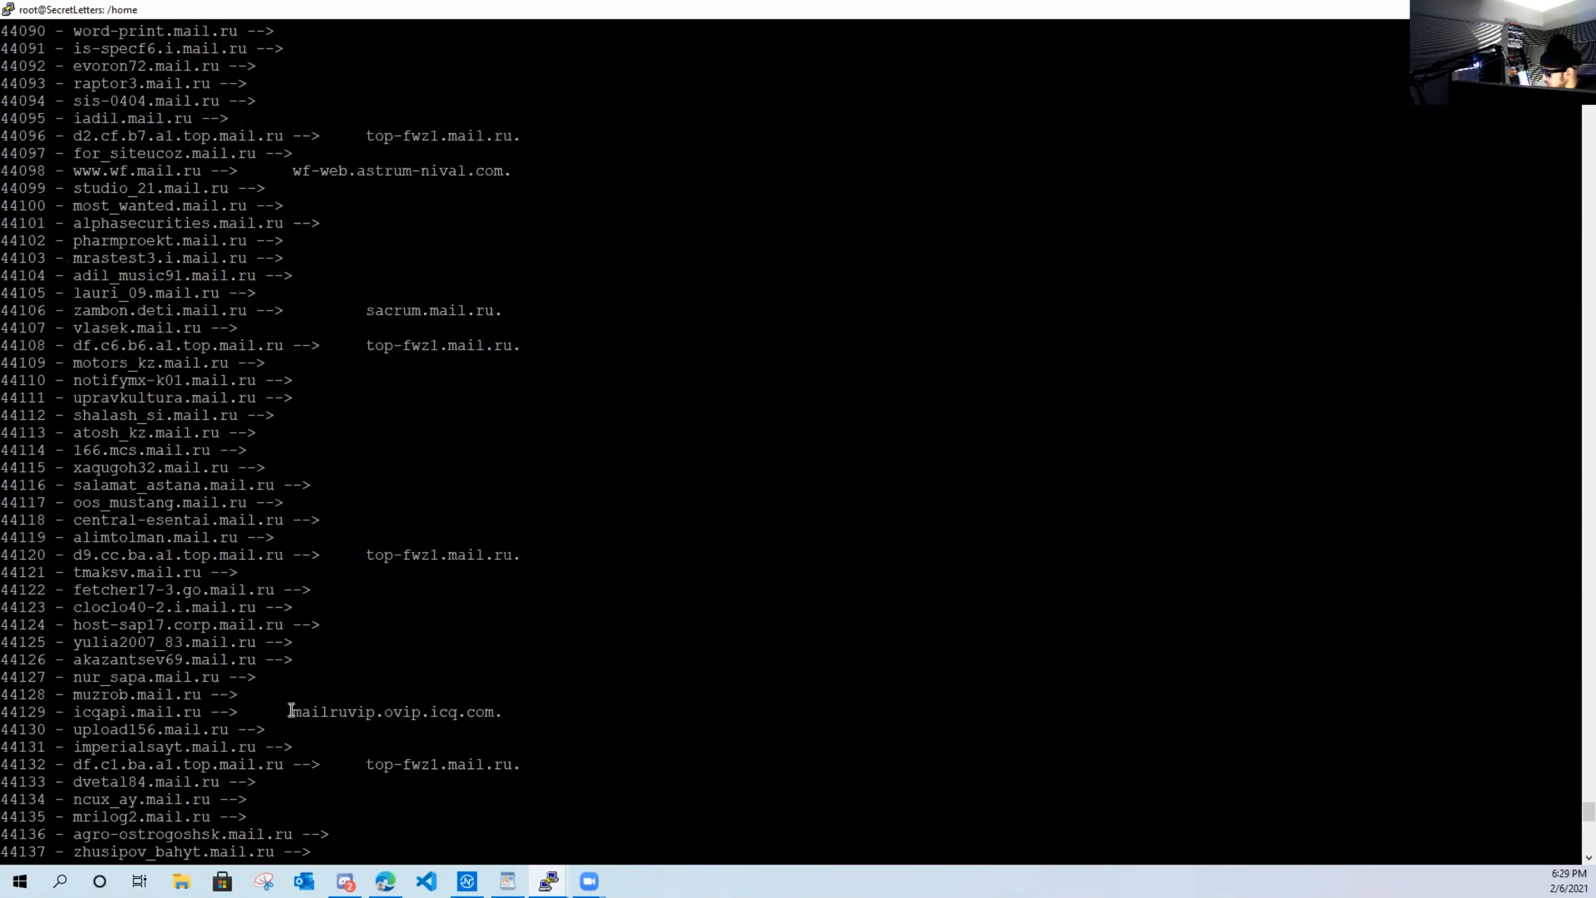
double_click(390, 711)
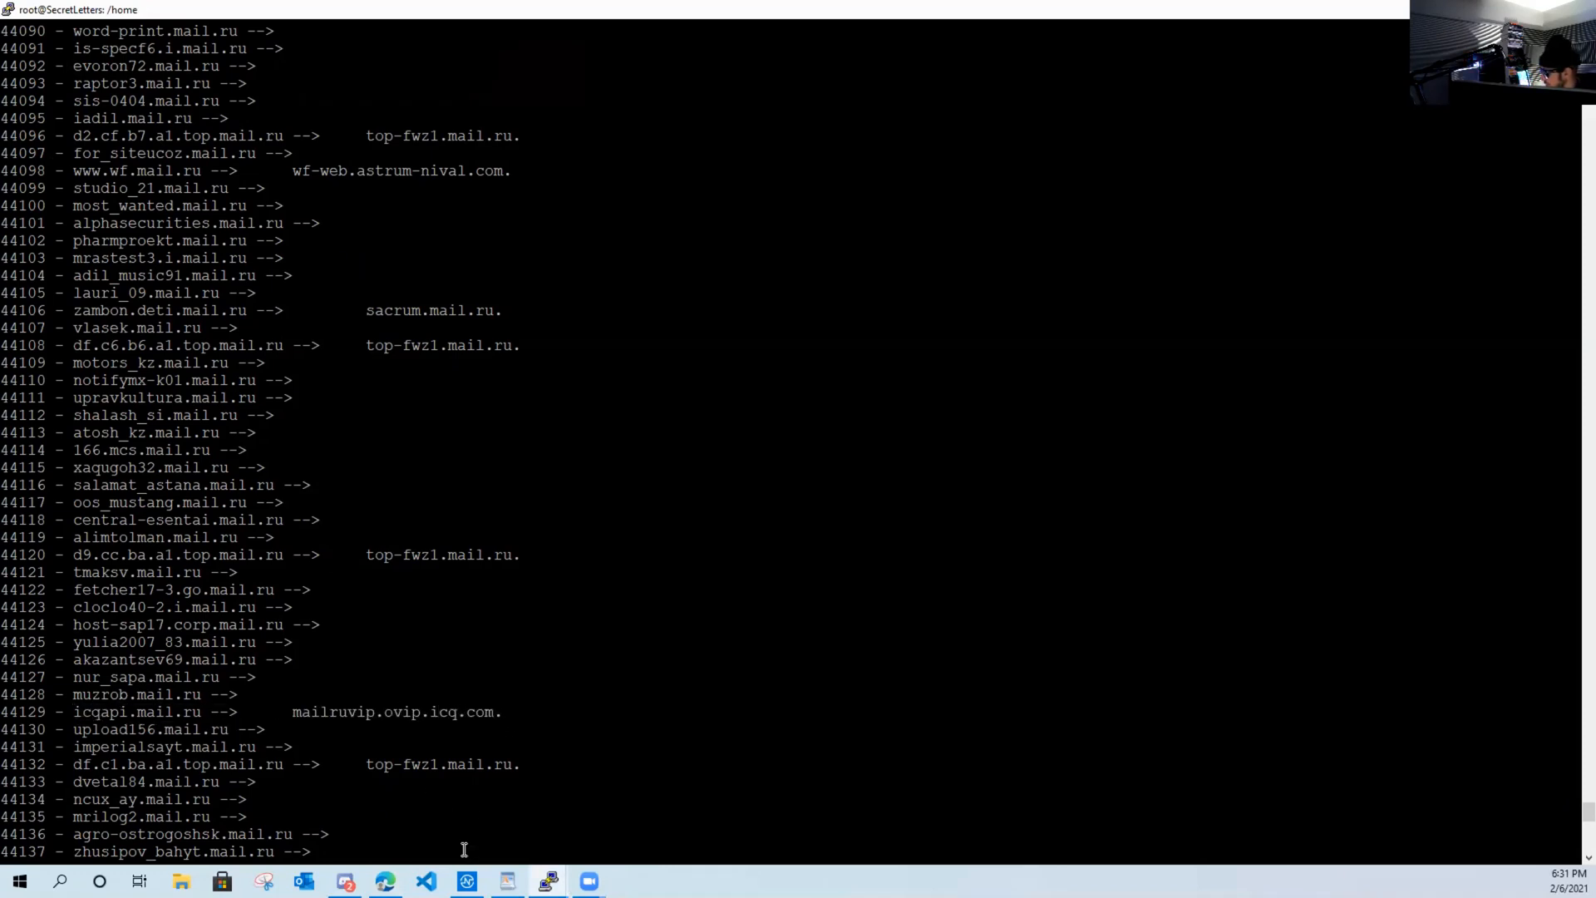
mouse_move(402, 703)
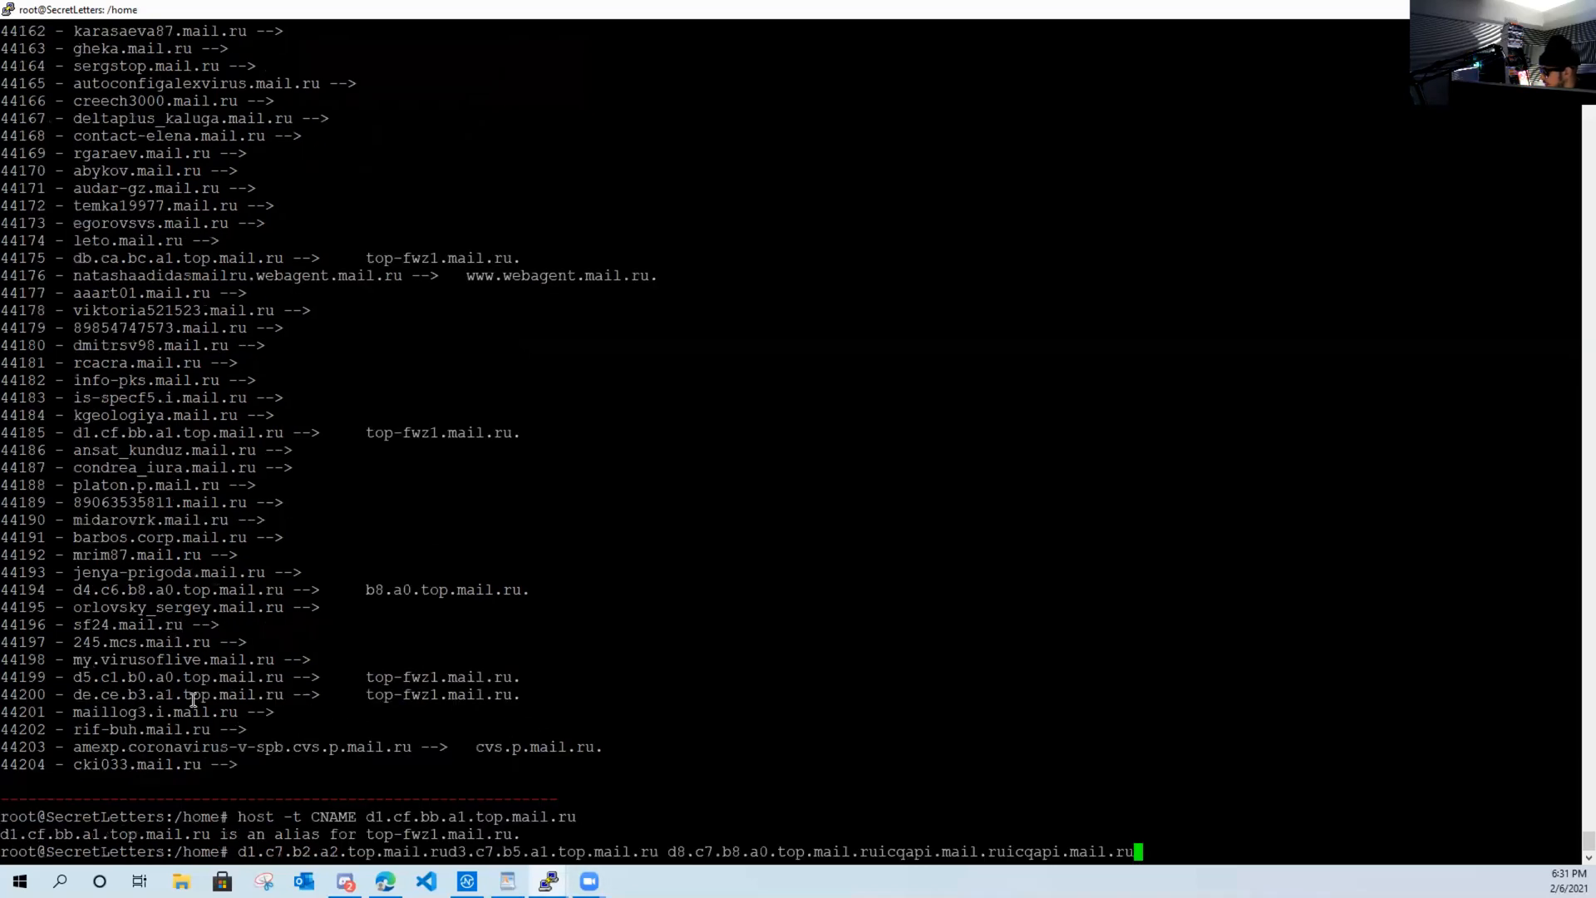
mouse_move(548, 880)
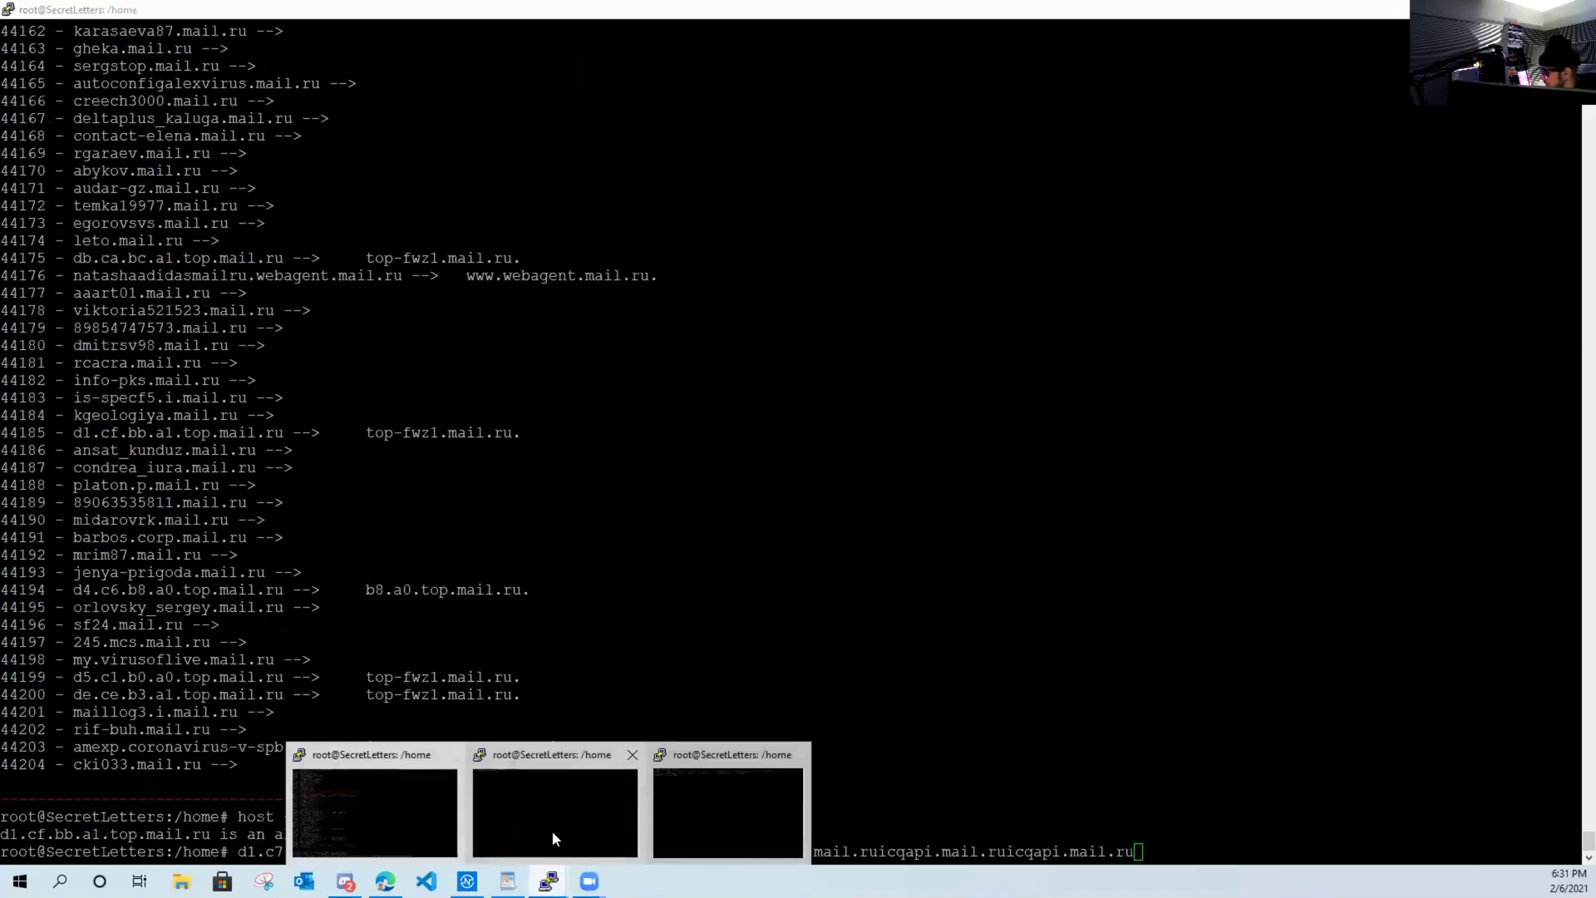
- Run host -t CNAME icqapi.mail.ru and select the mailruvip.ovip.icq.com alias target
left_click(553, 809)
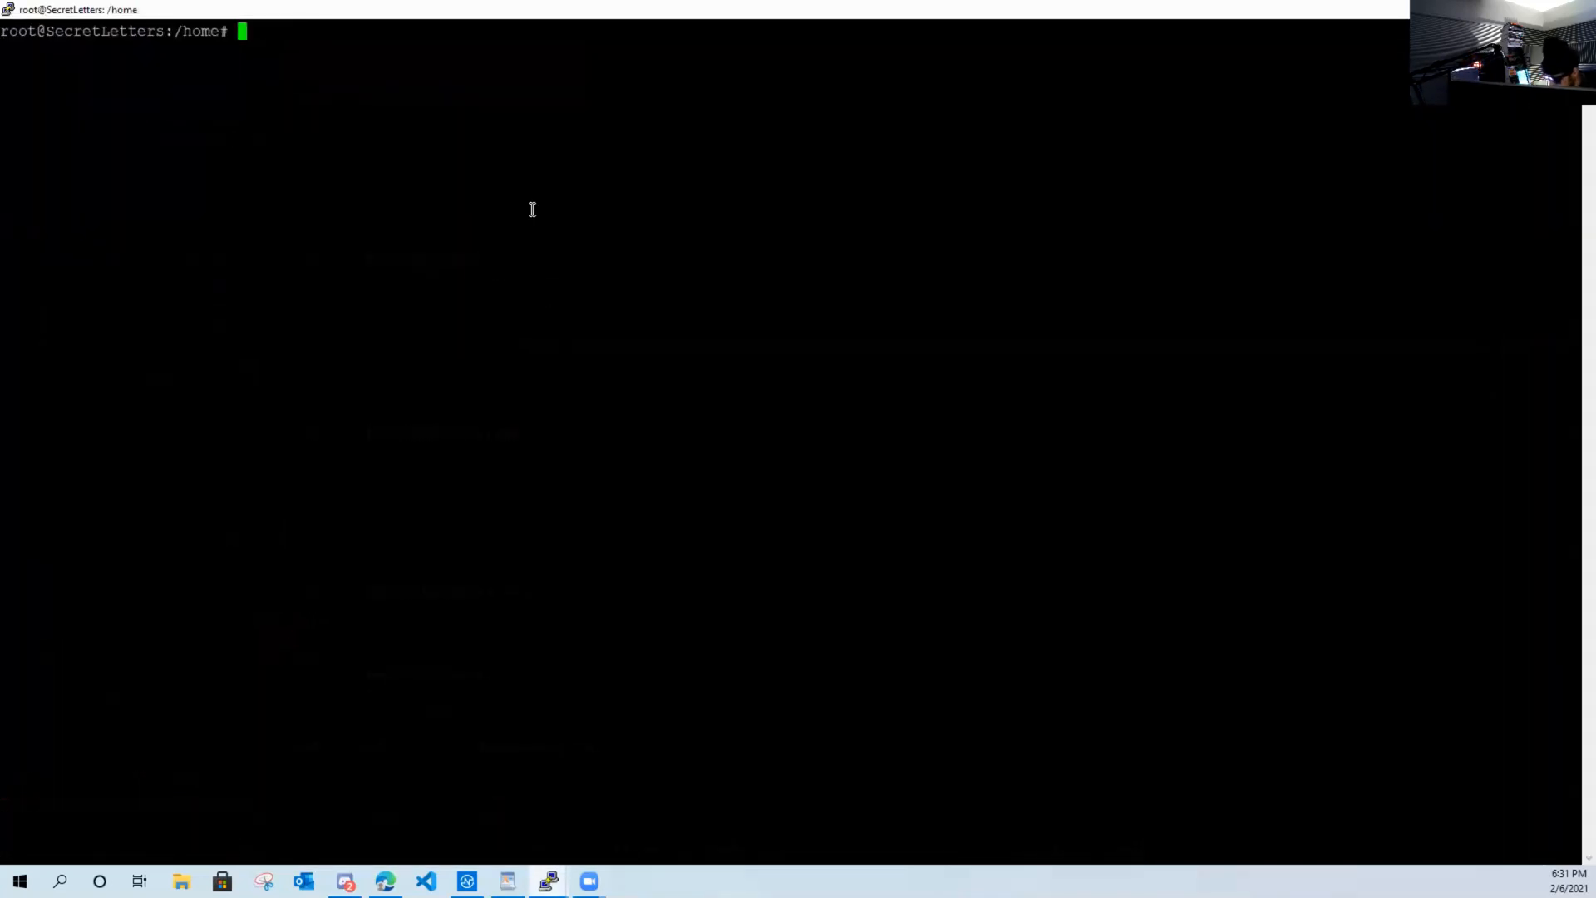
type("host")
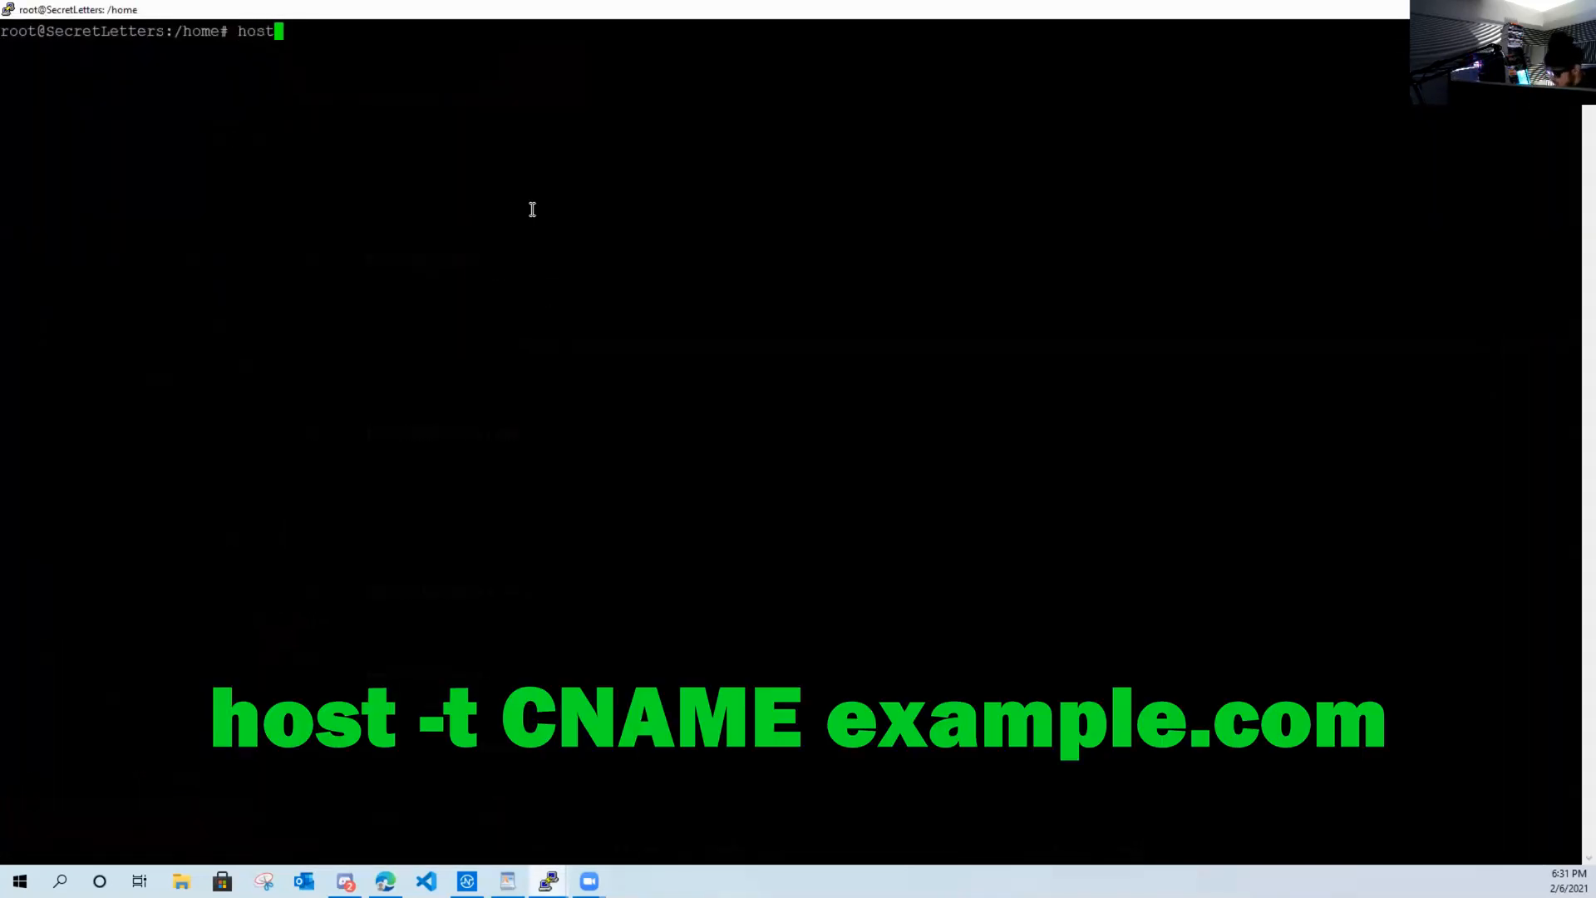
type("-t C")
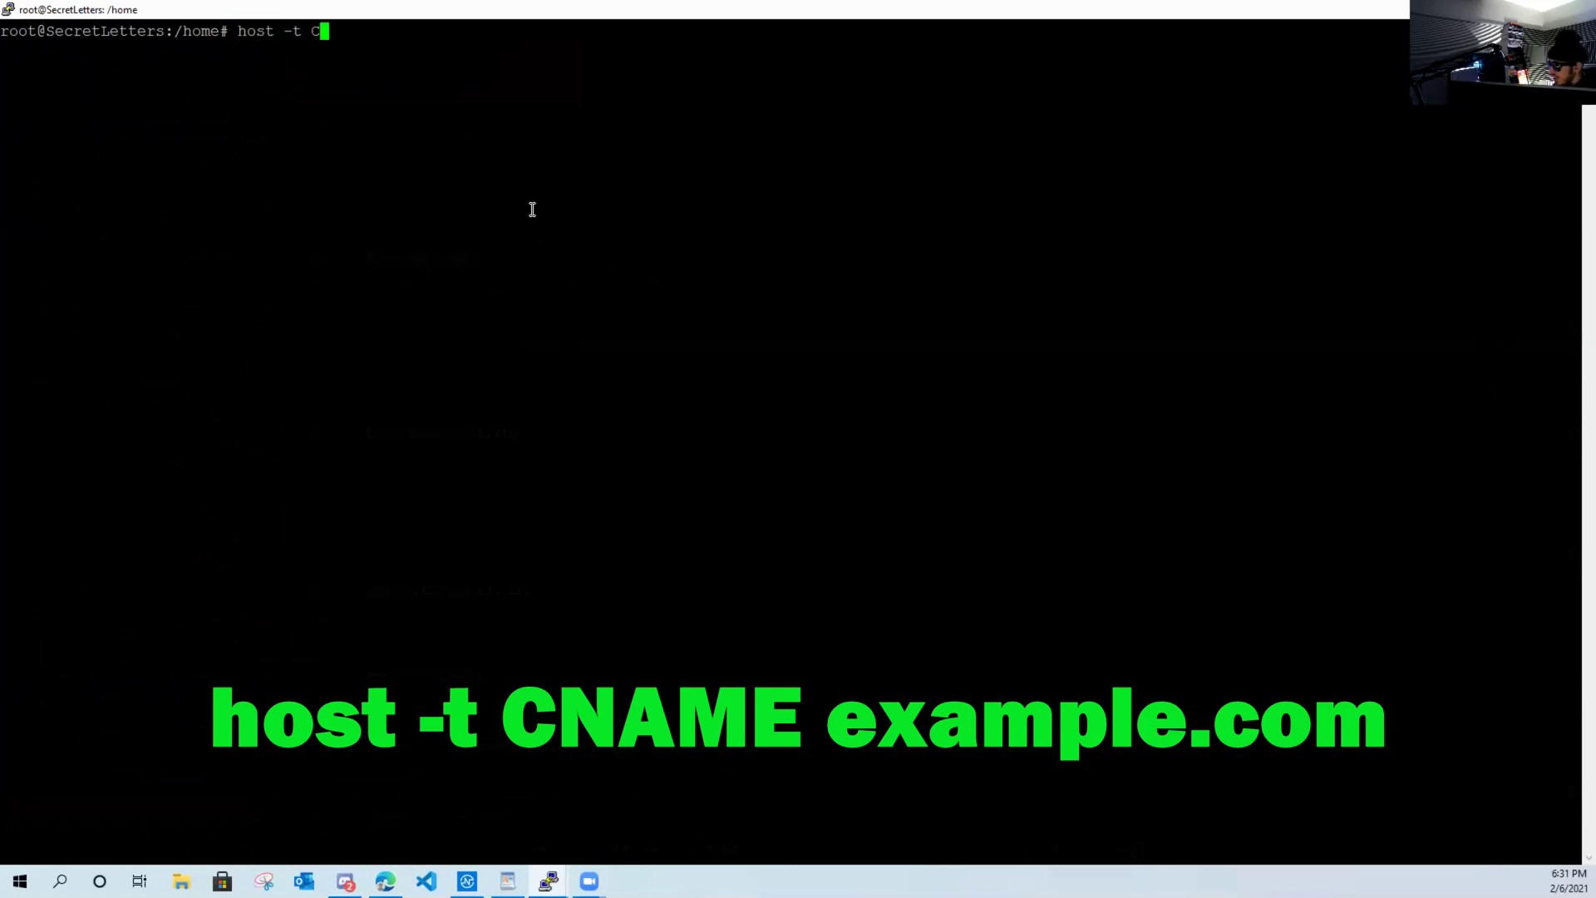
type("NAME icqapi.mail.ru")
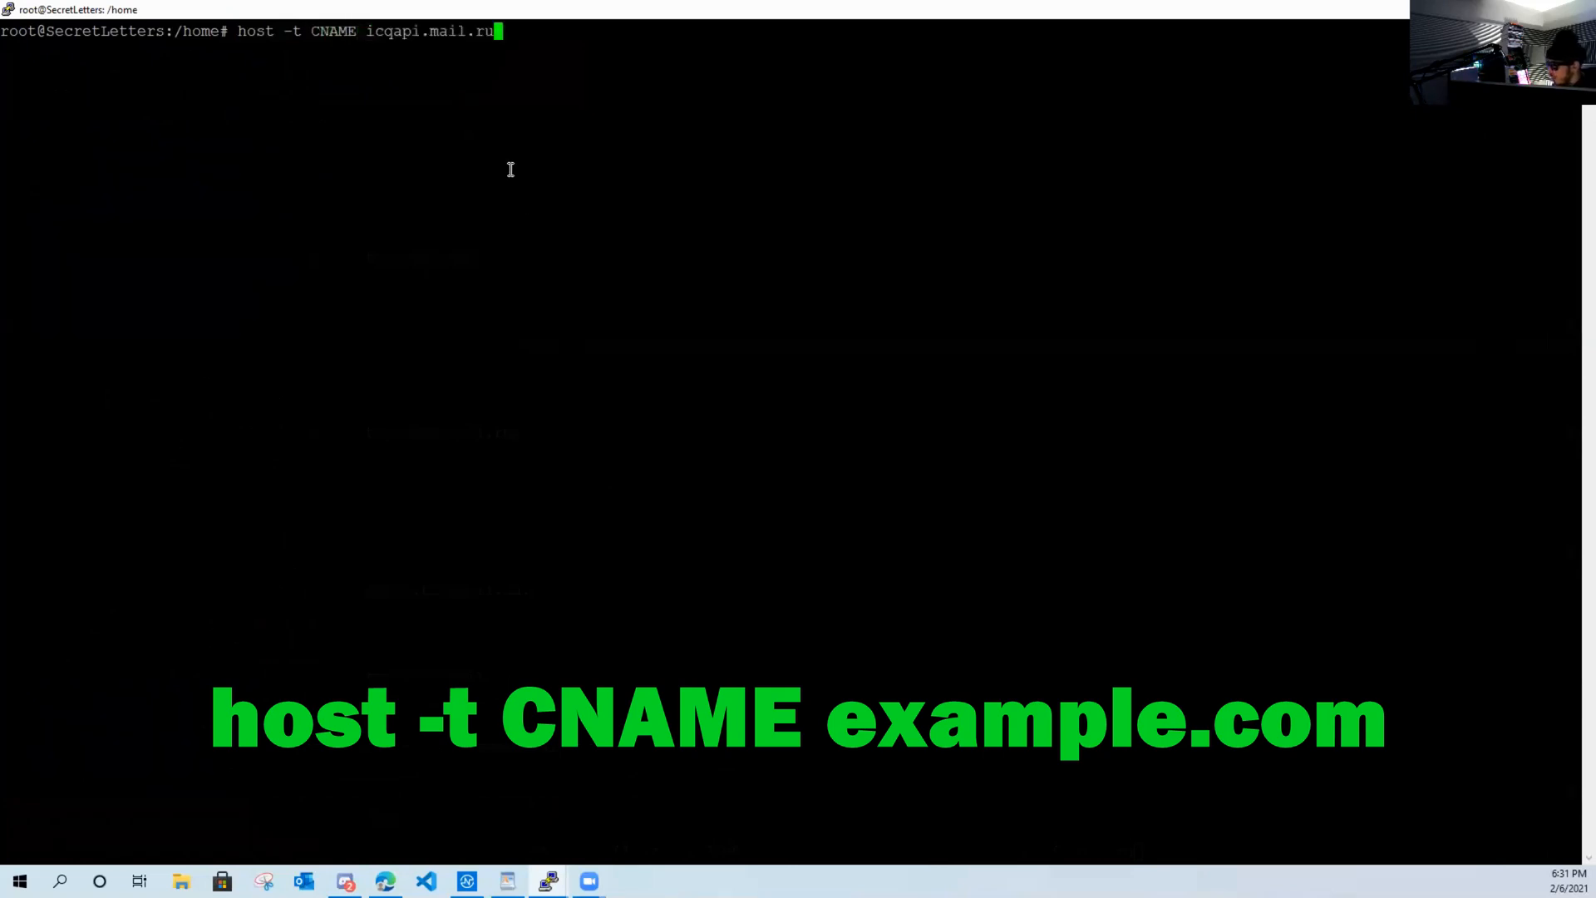
key("Return")
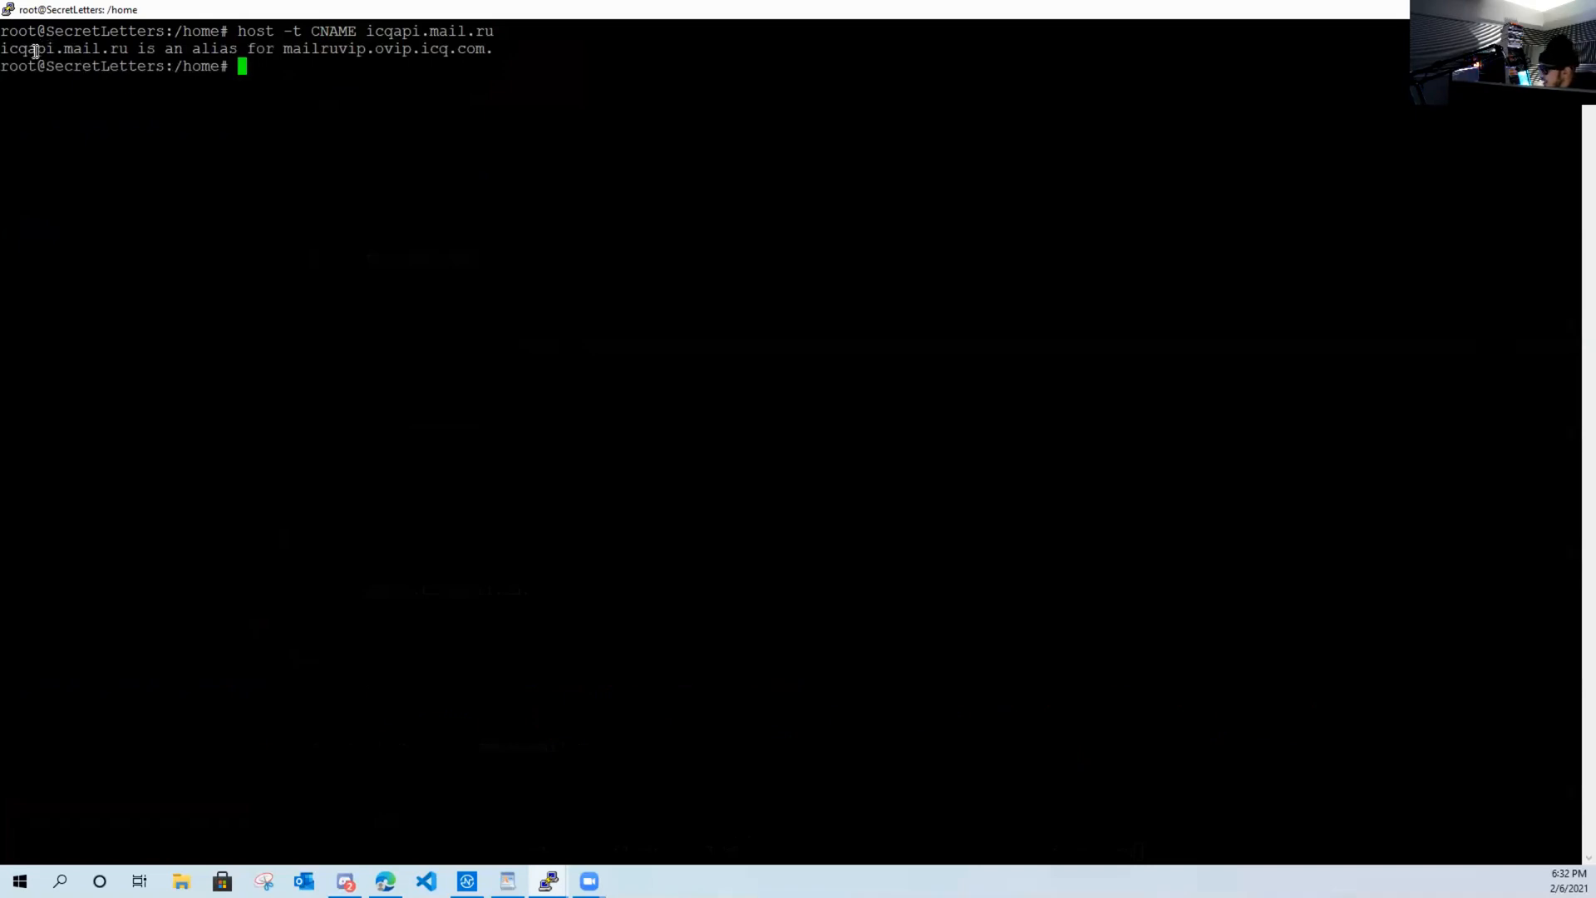
double_click(36, 50)
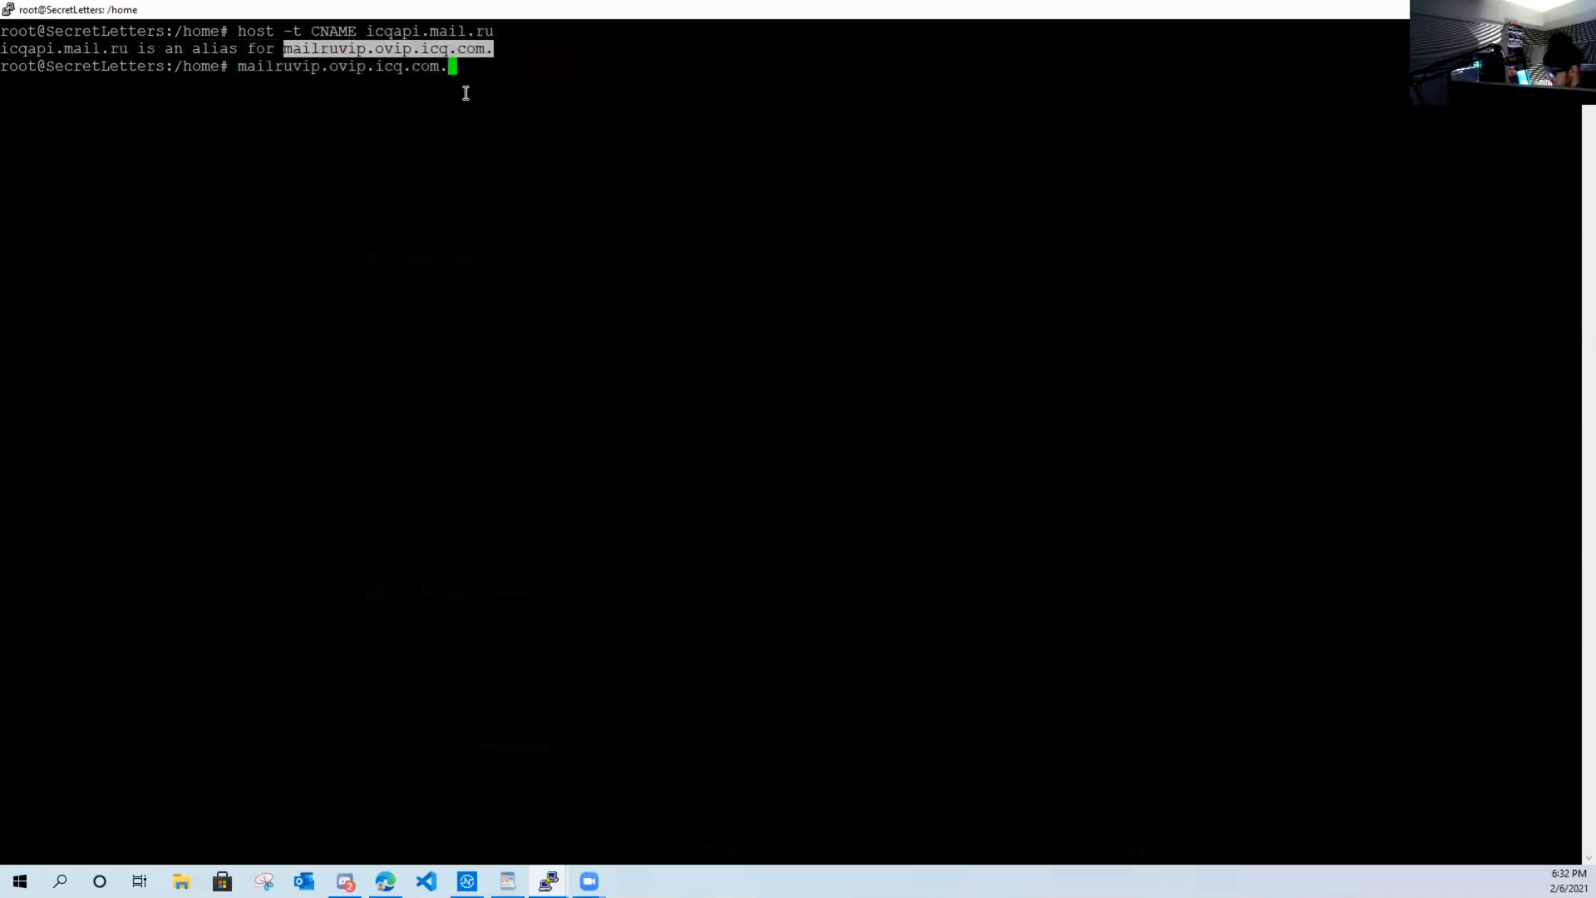
- Resolve mailruvip.ovip.icq.com with and without trailing dot, getting 178.237.20.122
key("Ctrl+c")
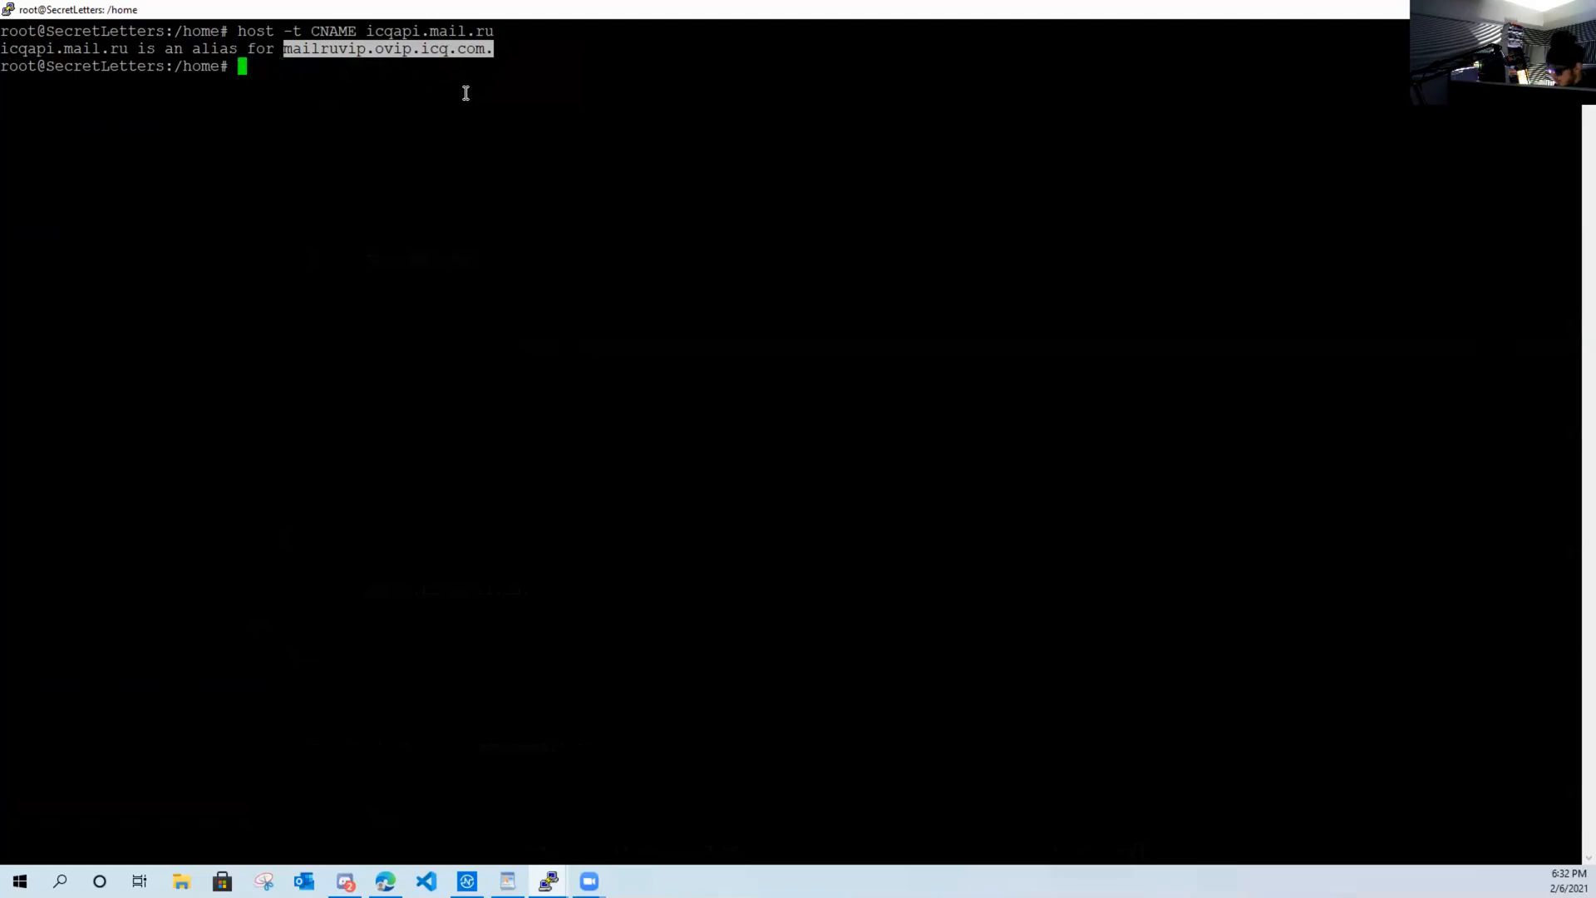
type("host")
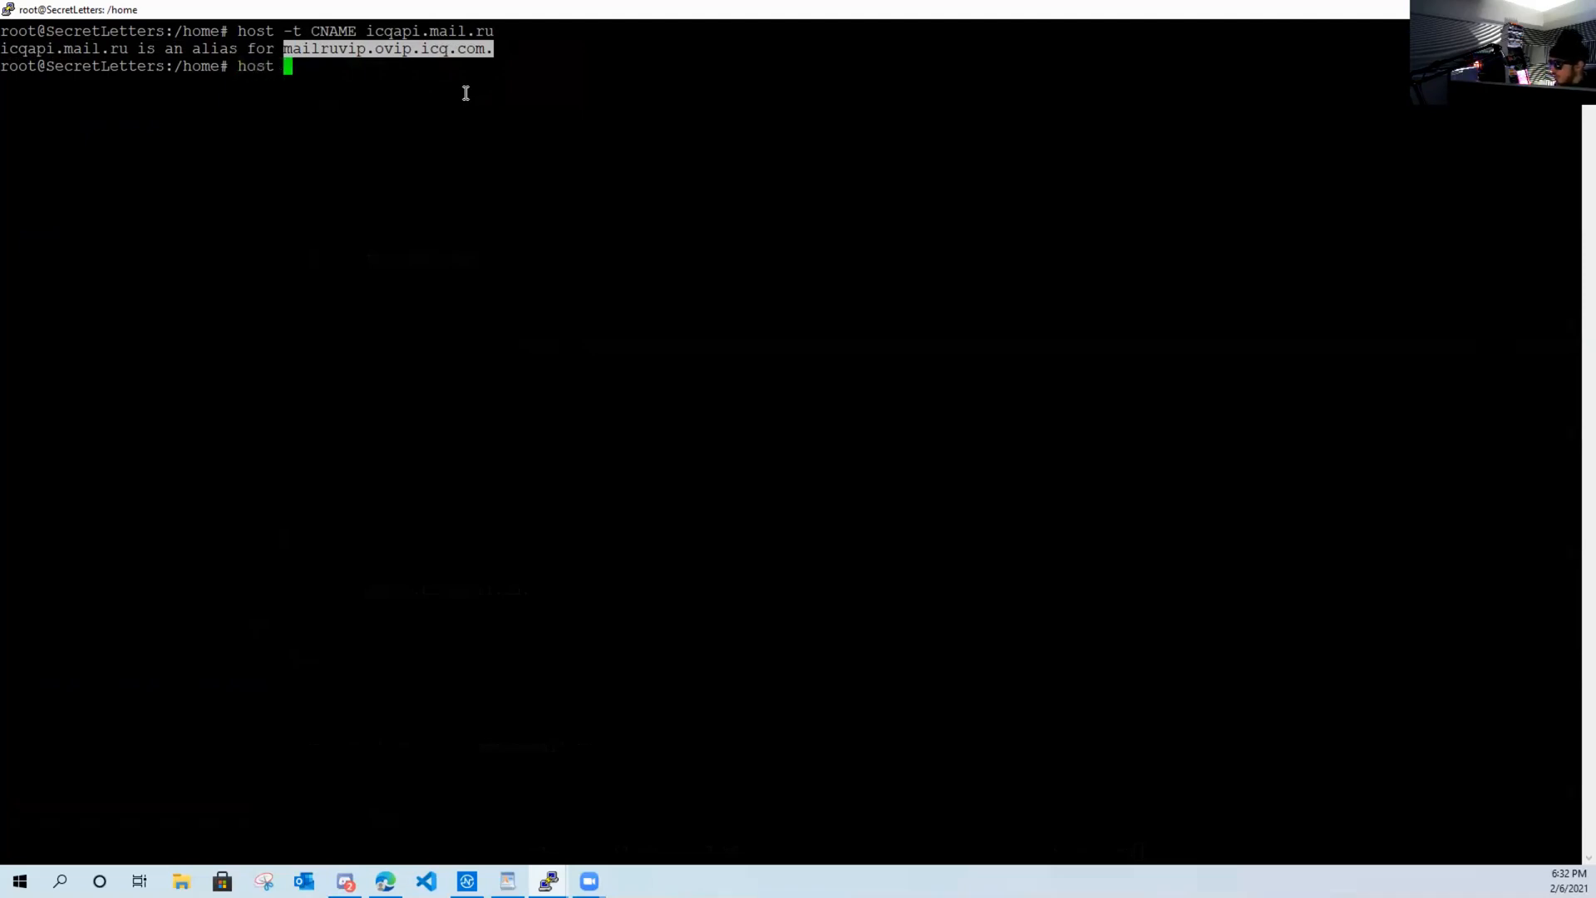
key("Return")
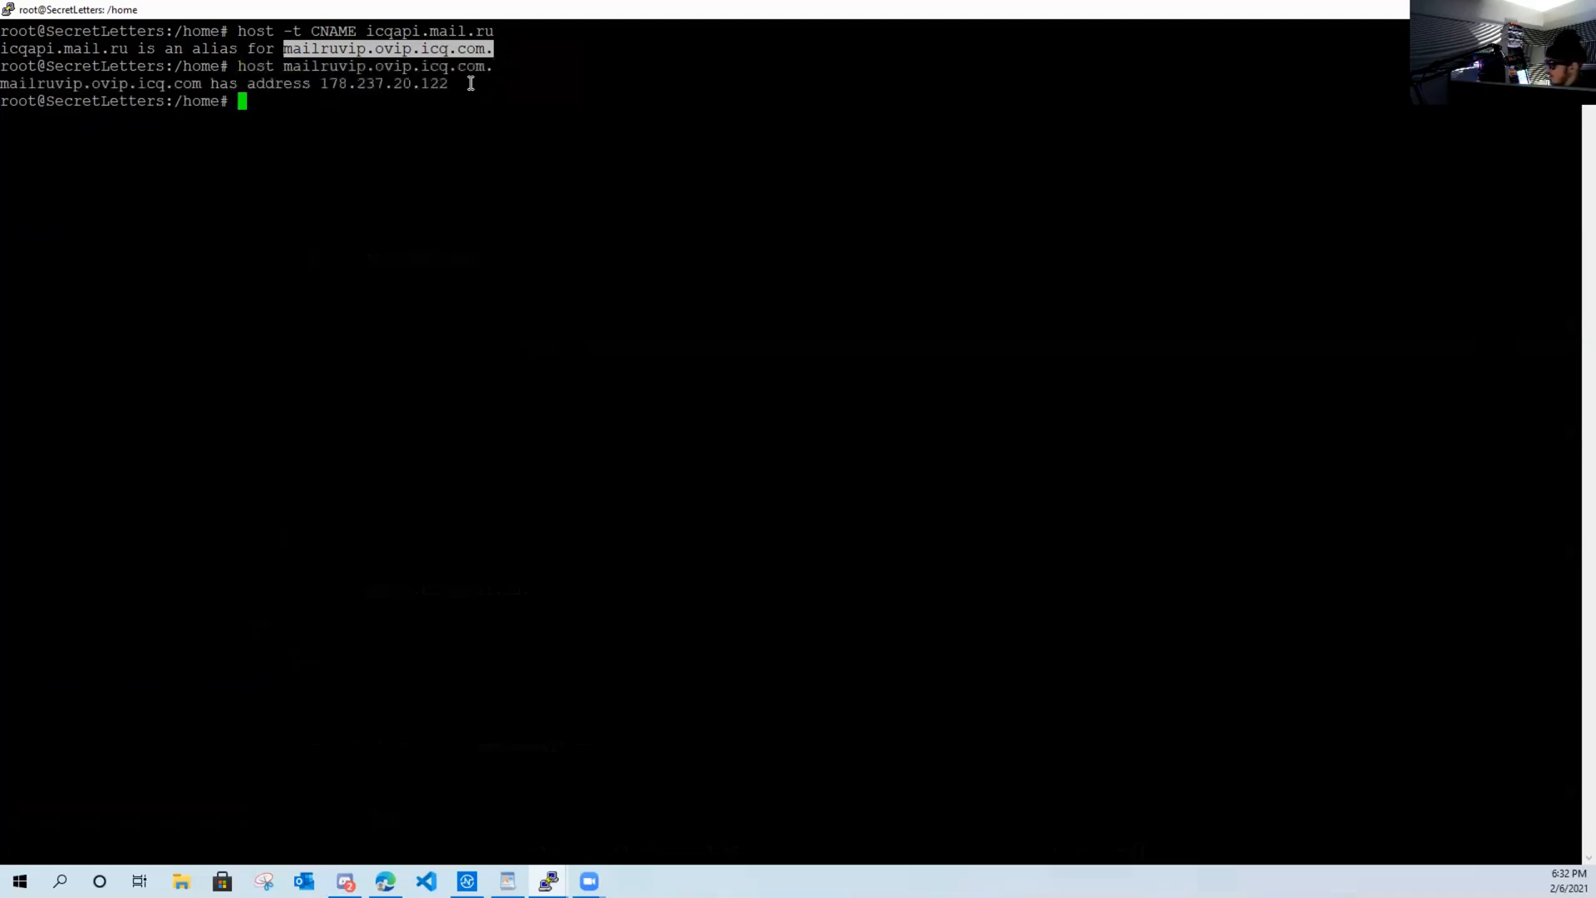
key("Return")
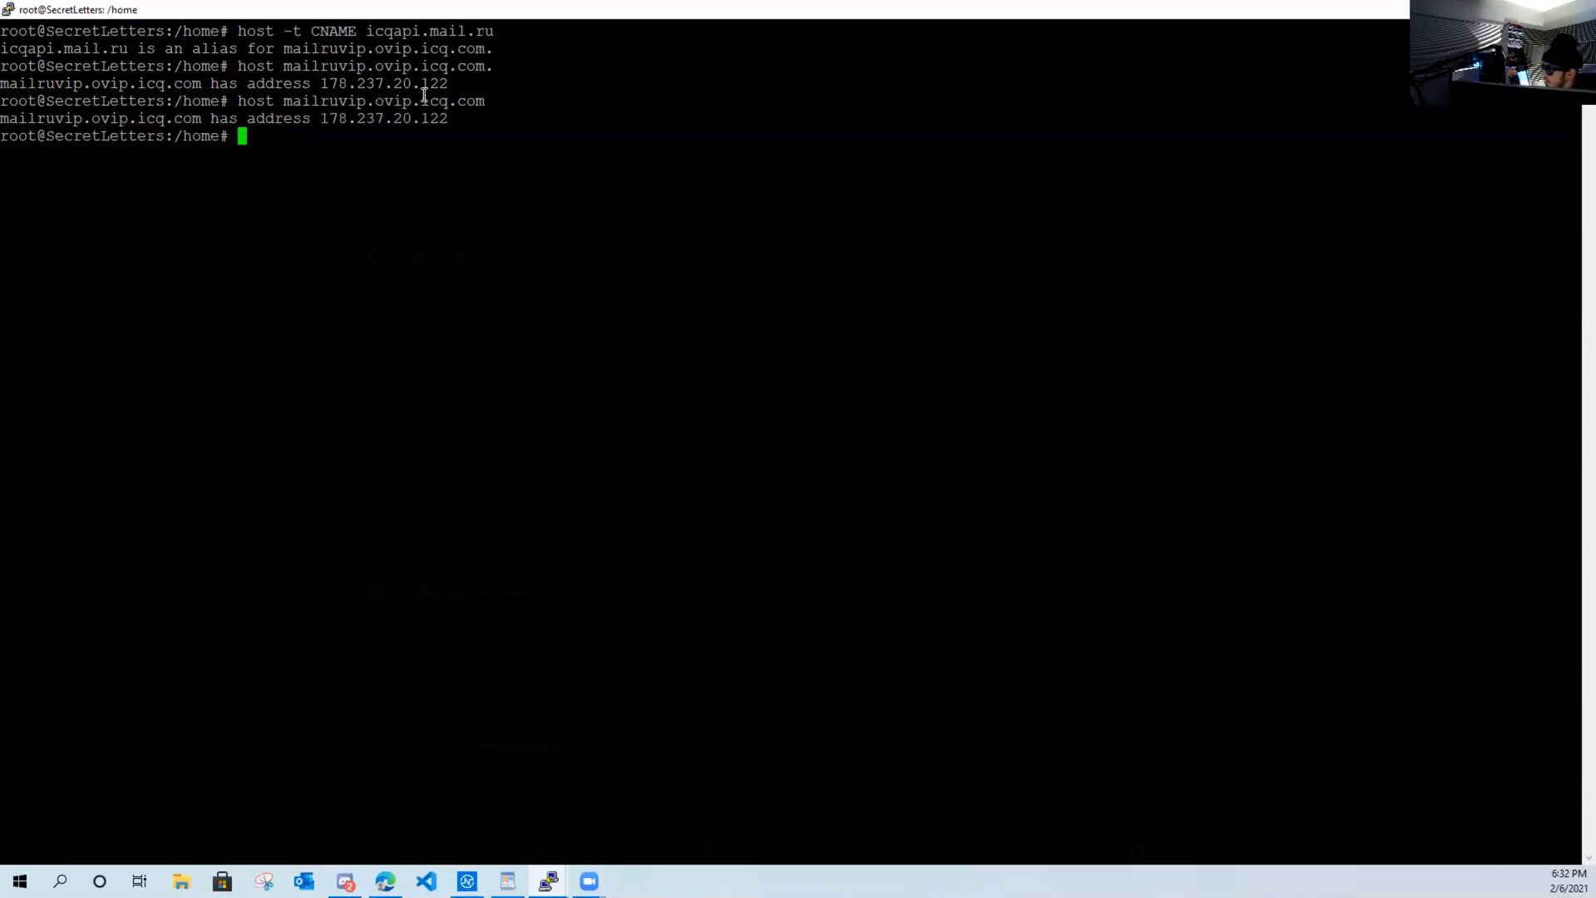
mouse_move(59, 84)
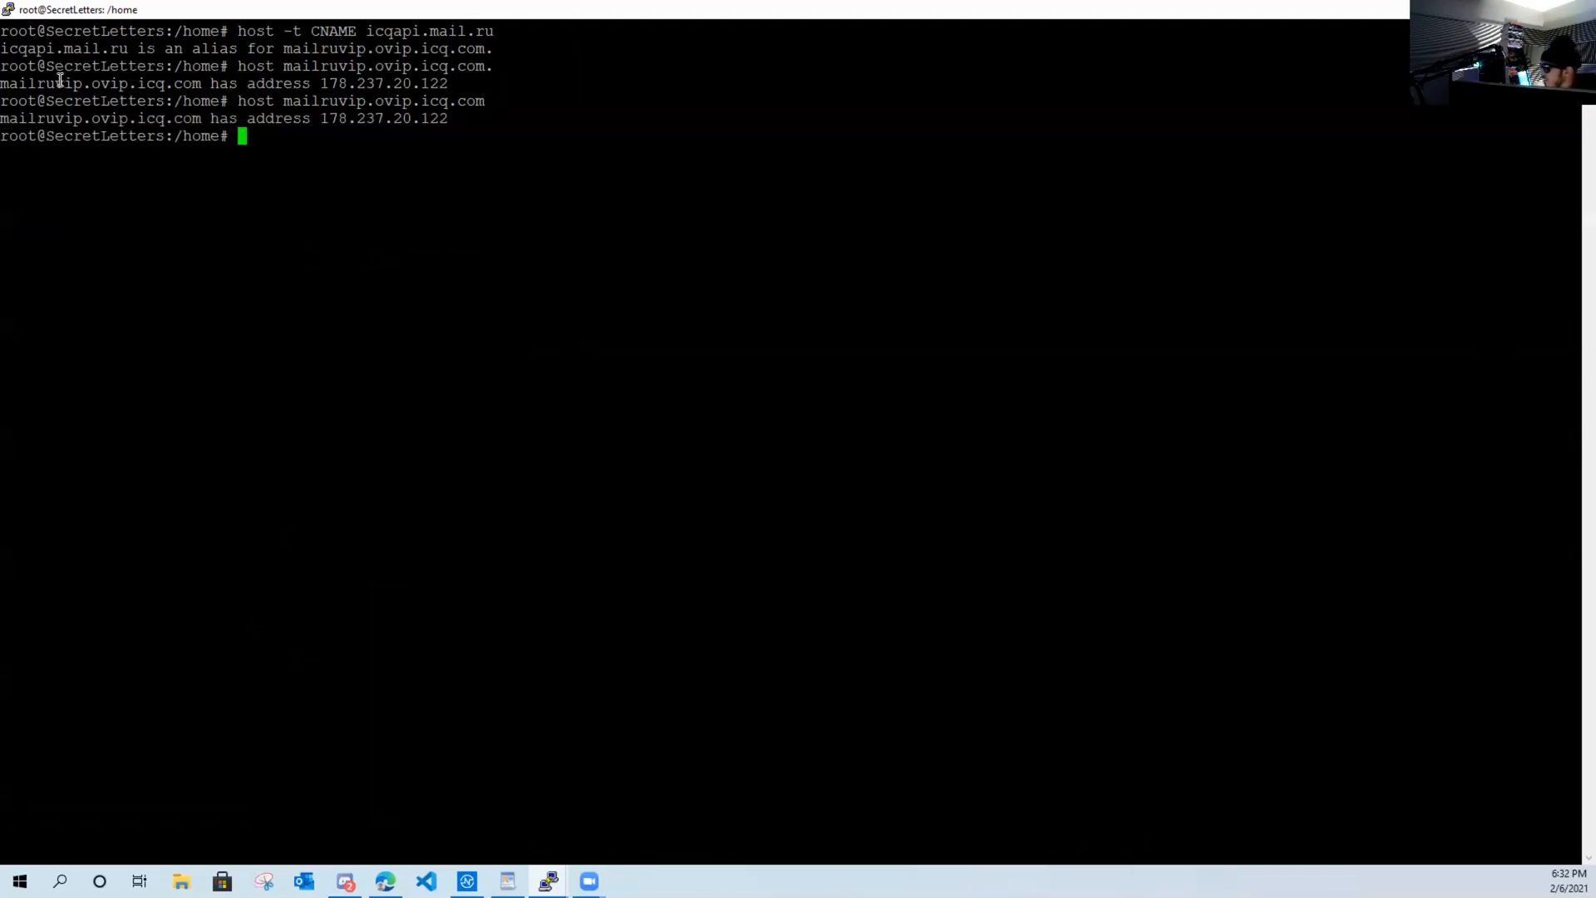
mouse_move(478, 56)
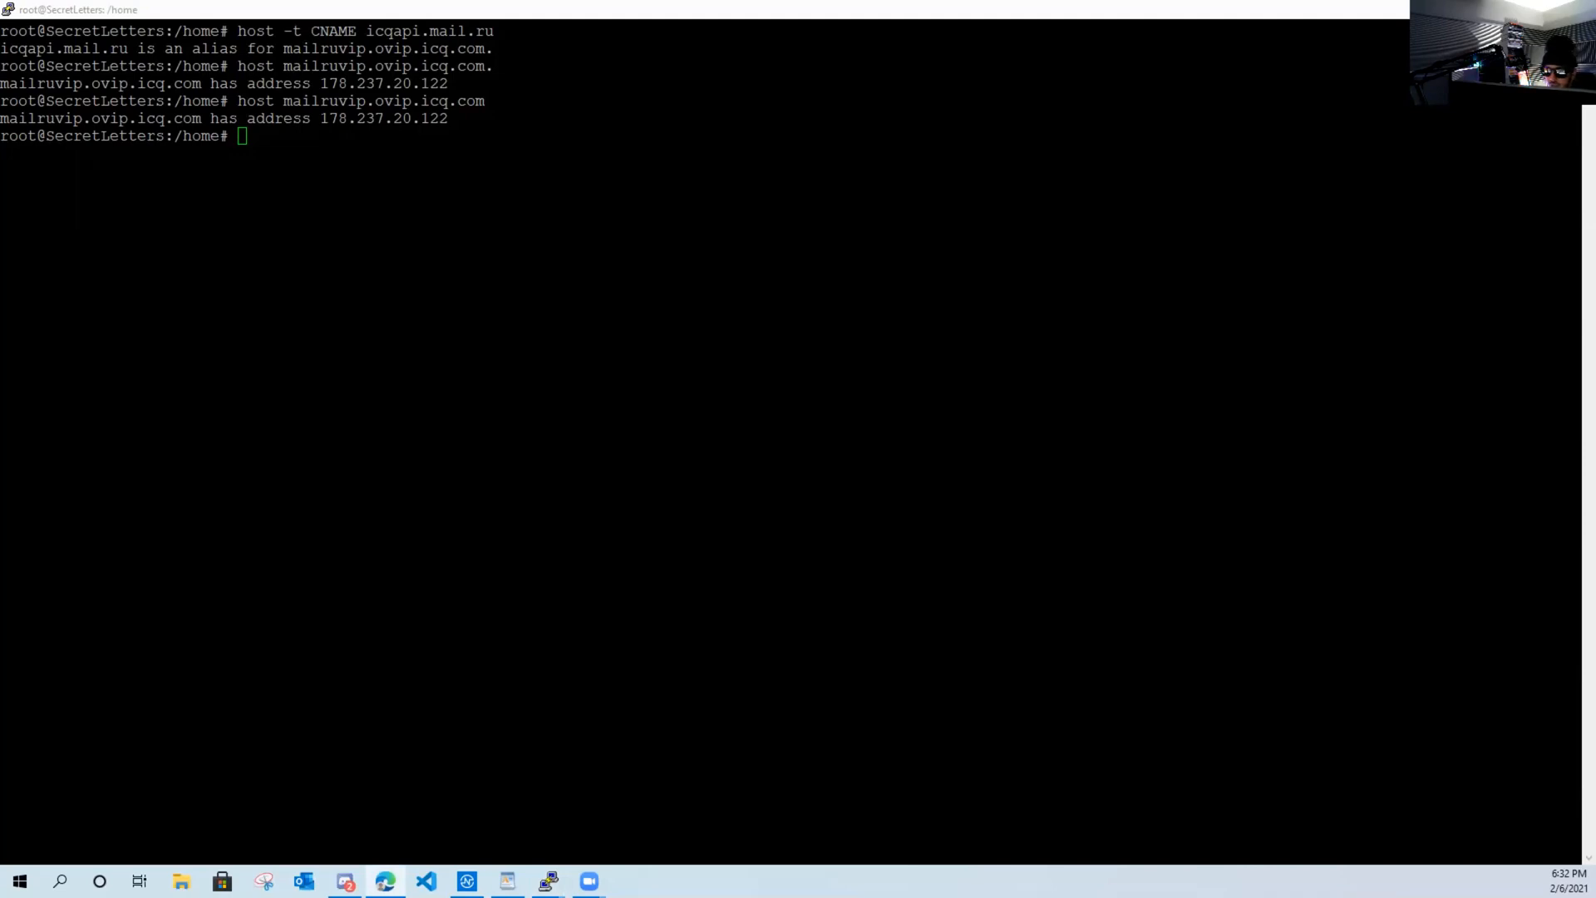
mouse_move(453, 395)
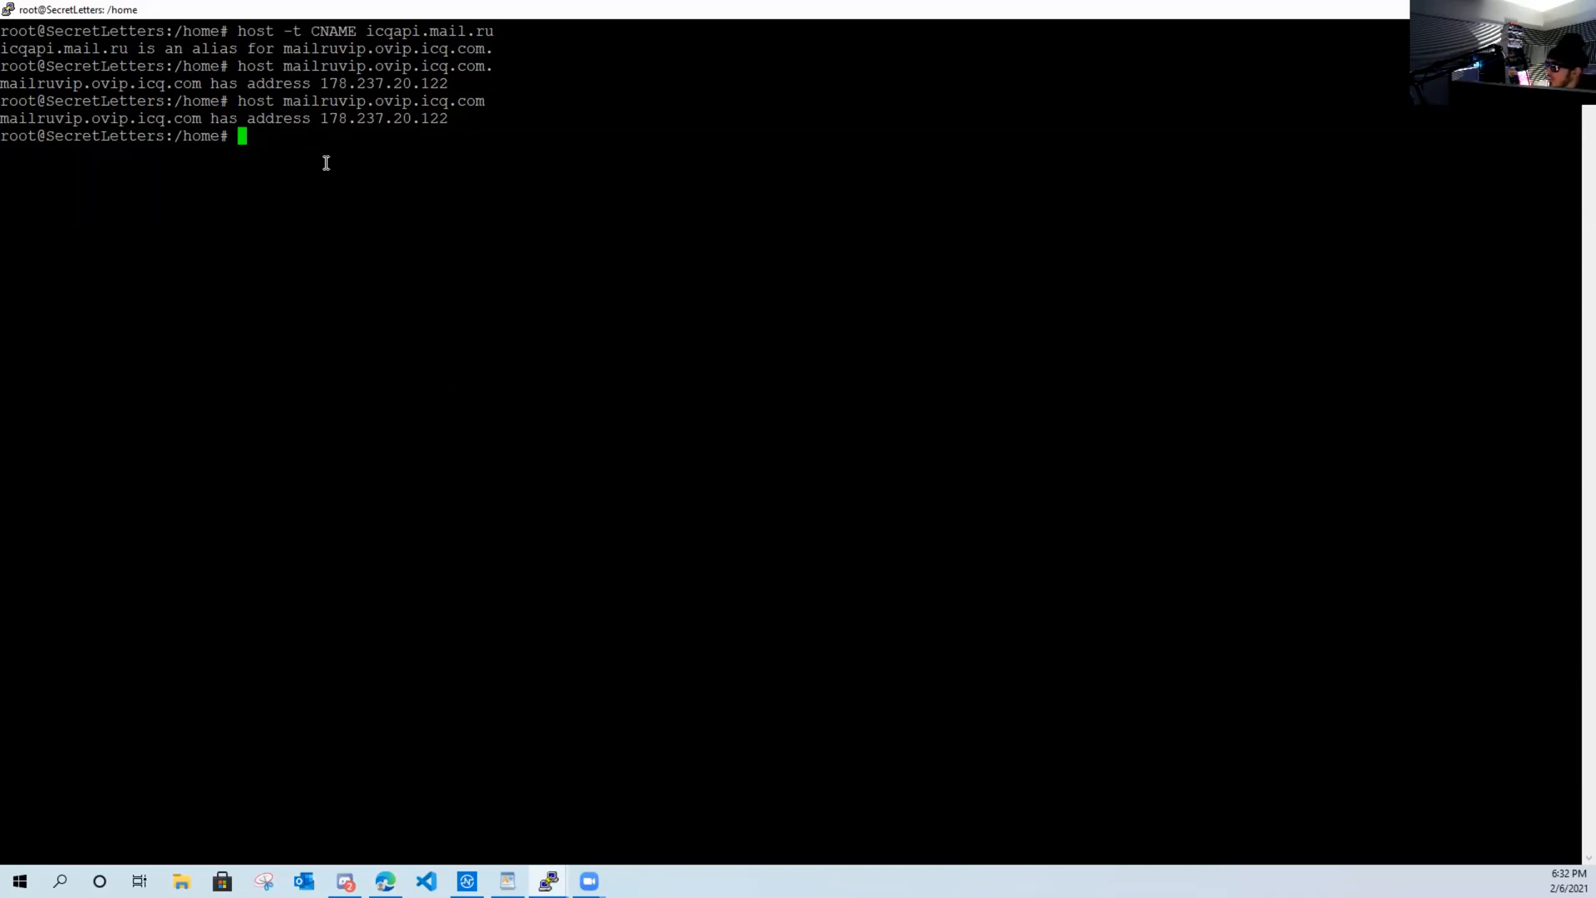
- Look up mailruvsip.ovip.icq.com, get NXDOMAIN, and select that hostname
type("host mailruvip.ovip.icq.com")
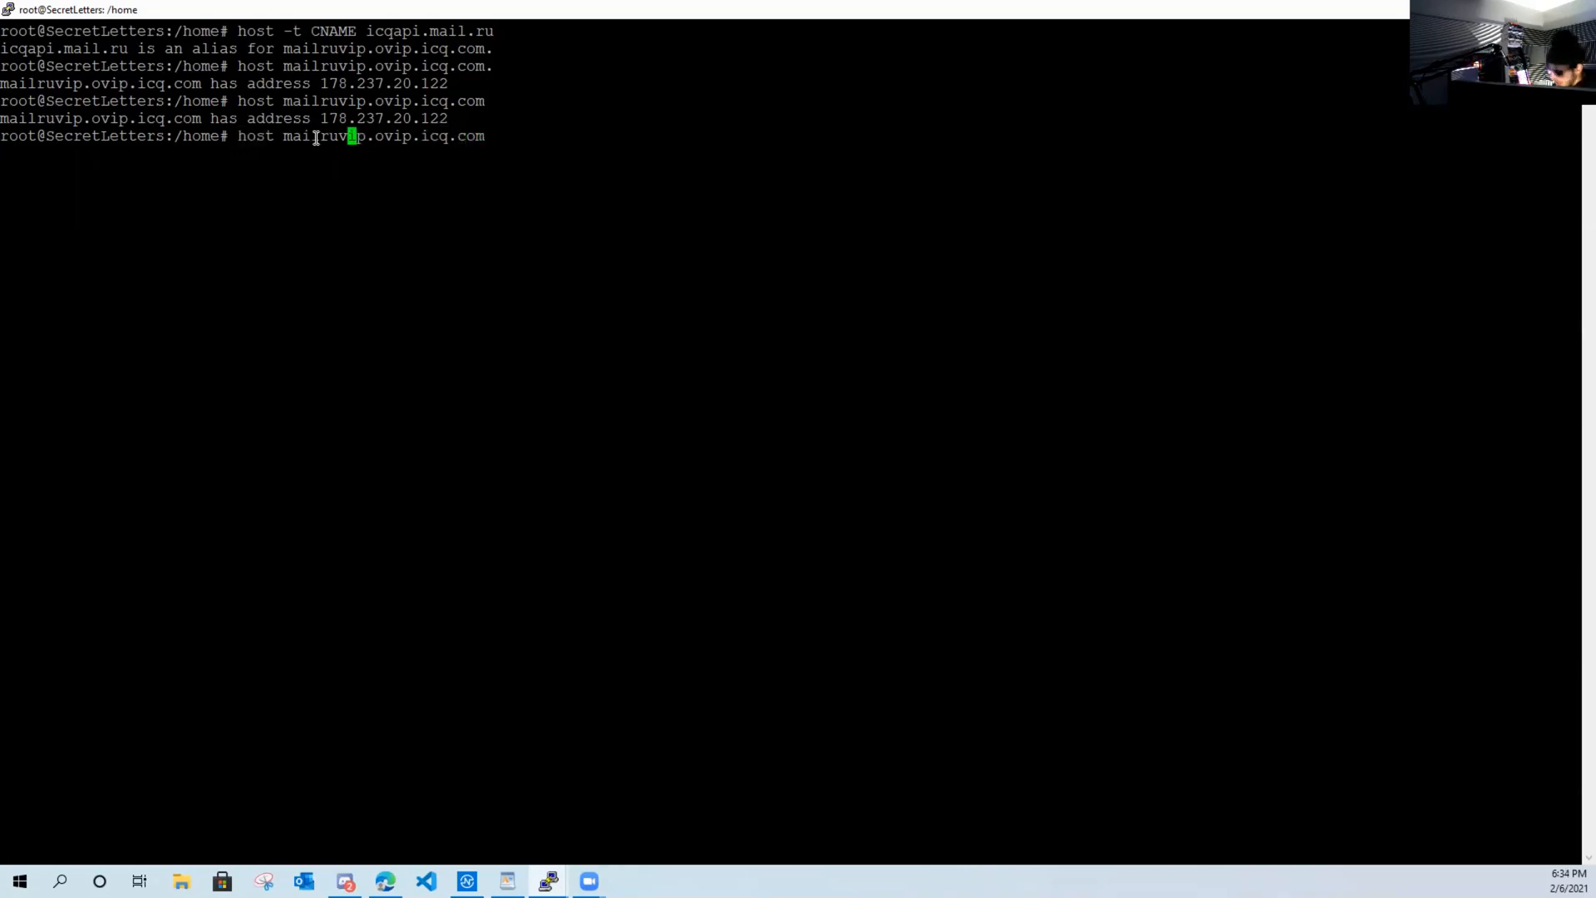
type("s")
key("Return")
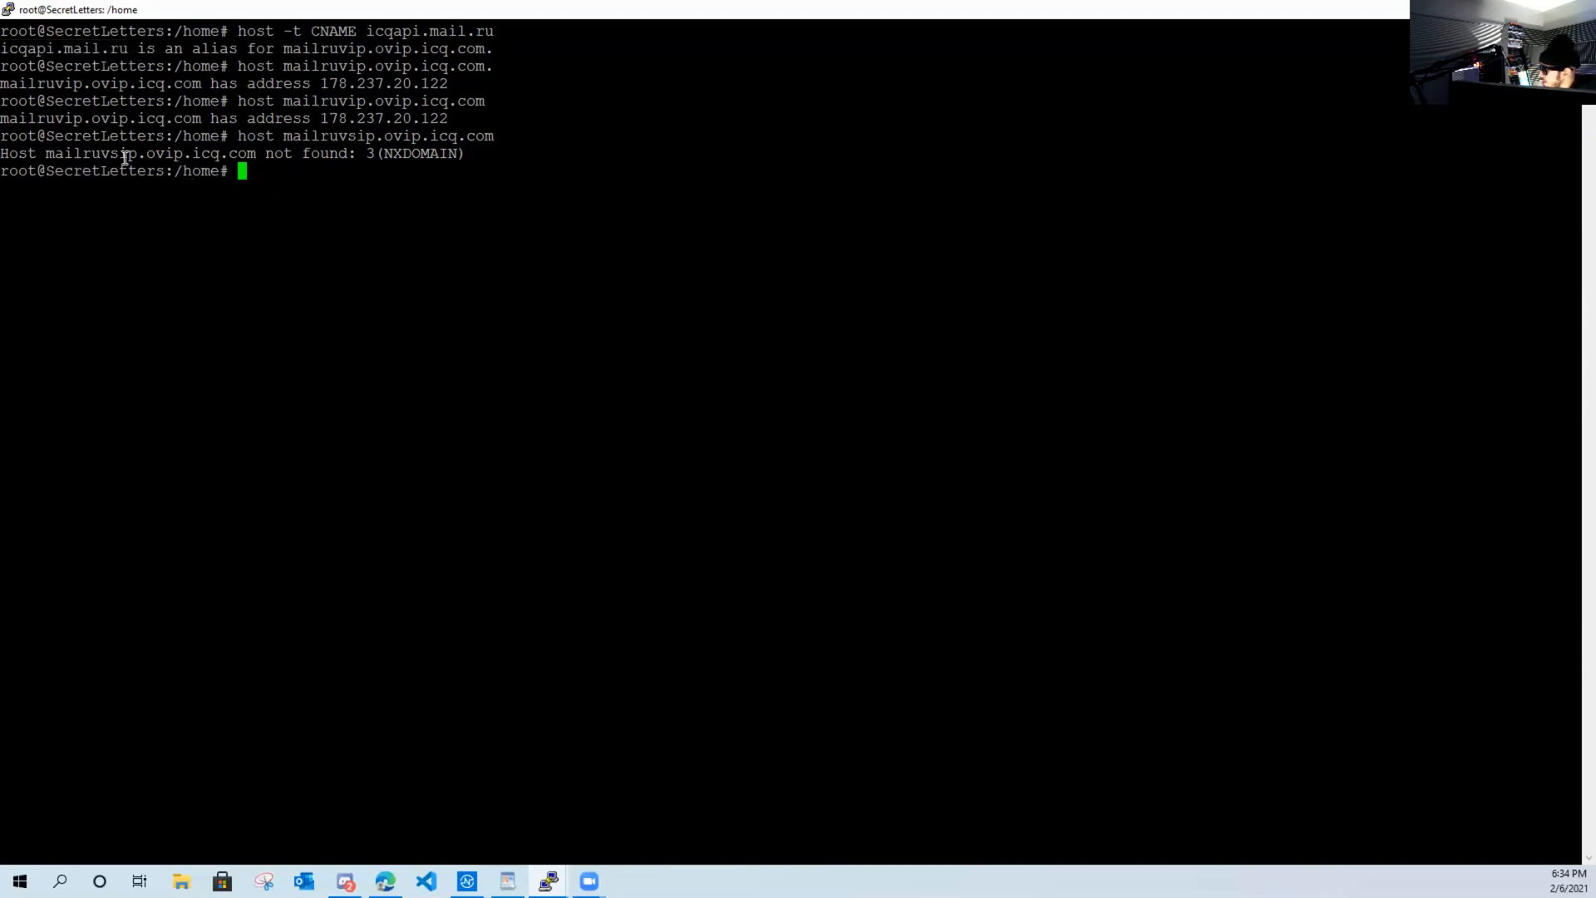
double_click(150, 153)
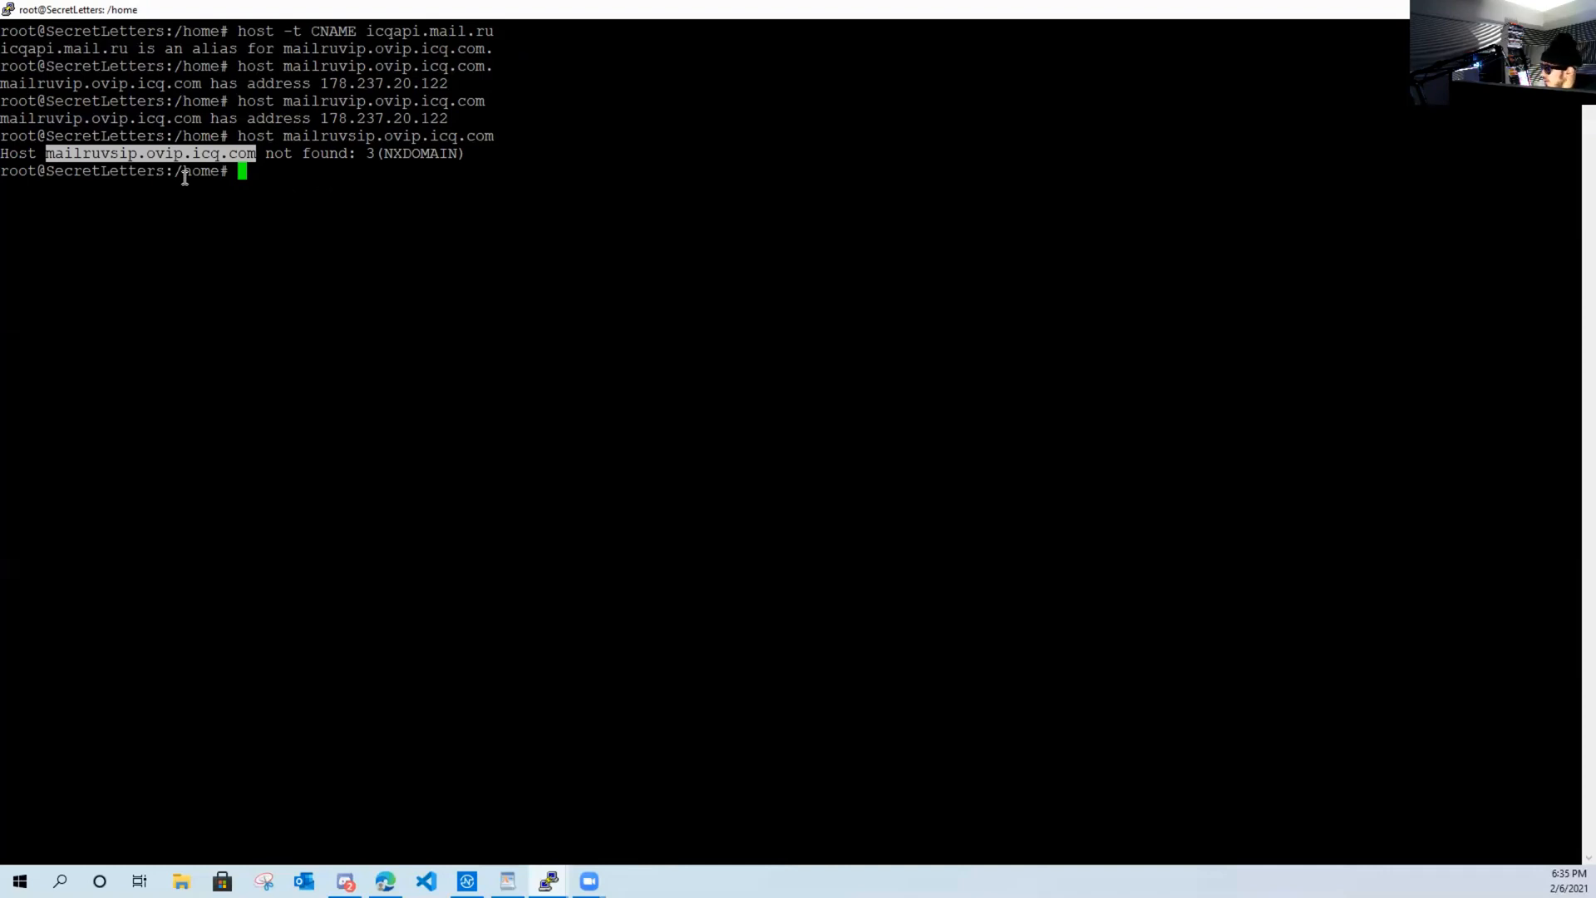
mouse_move(263, 153)
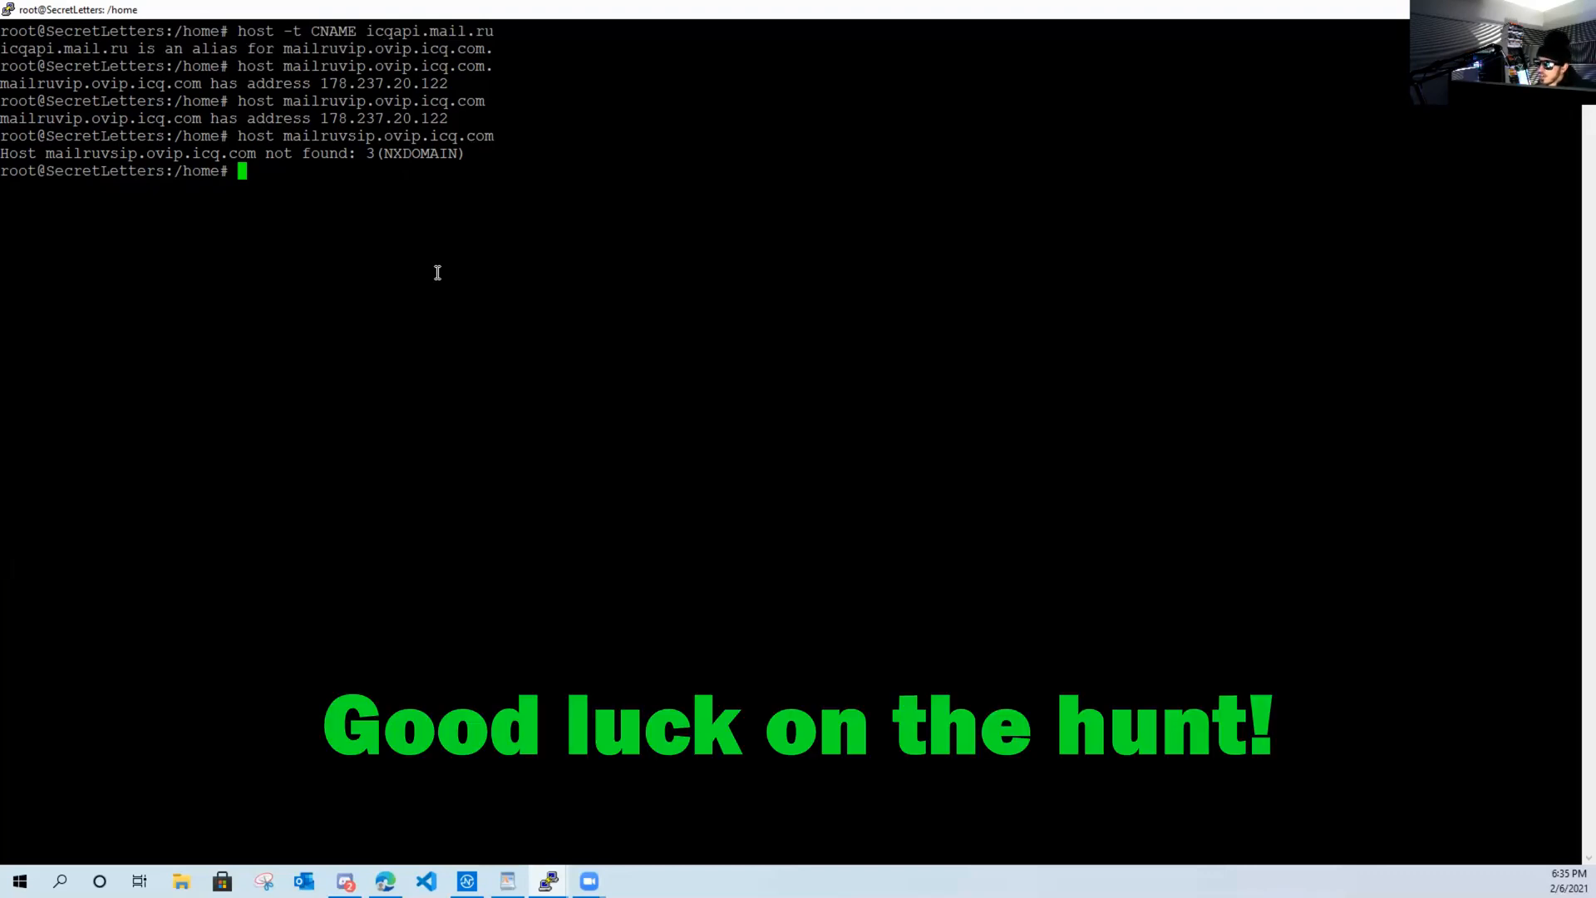
mouse_move(586, 645)
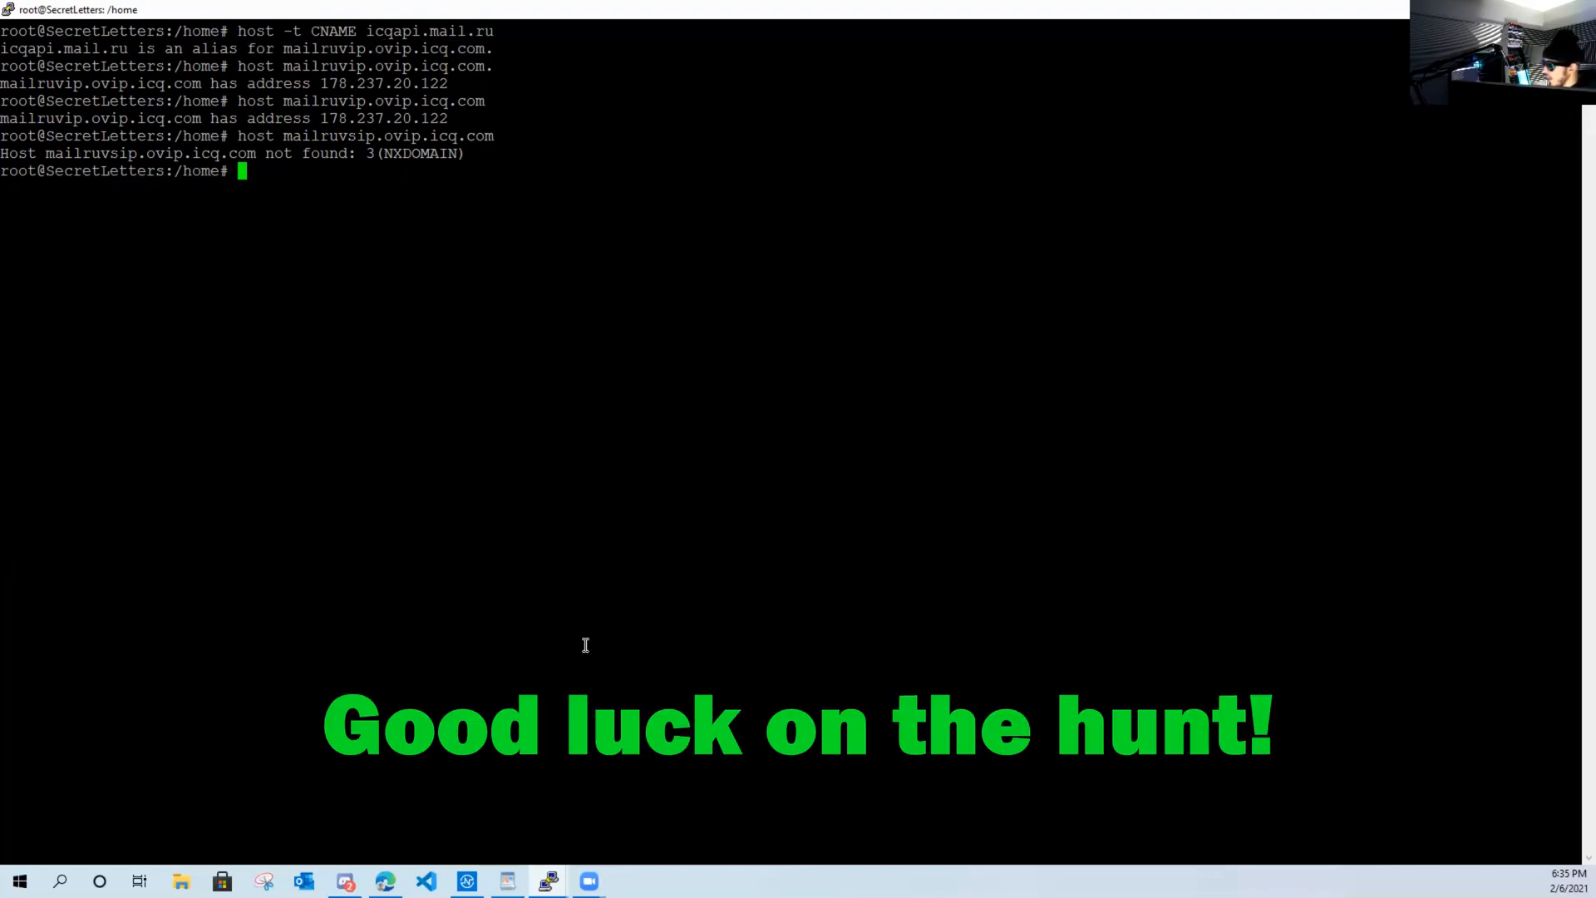